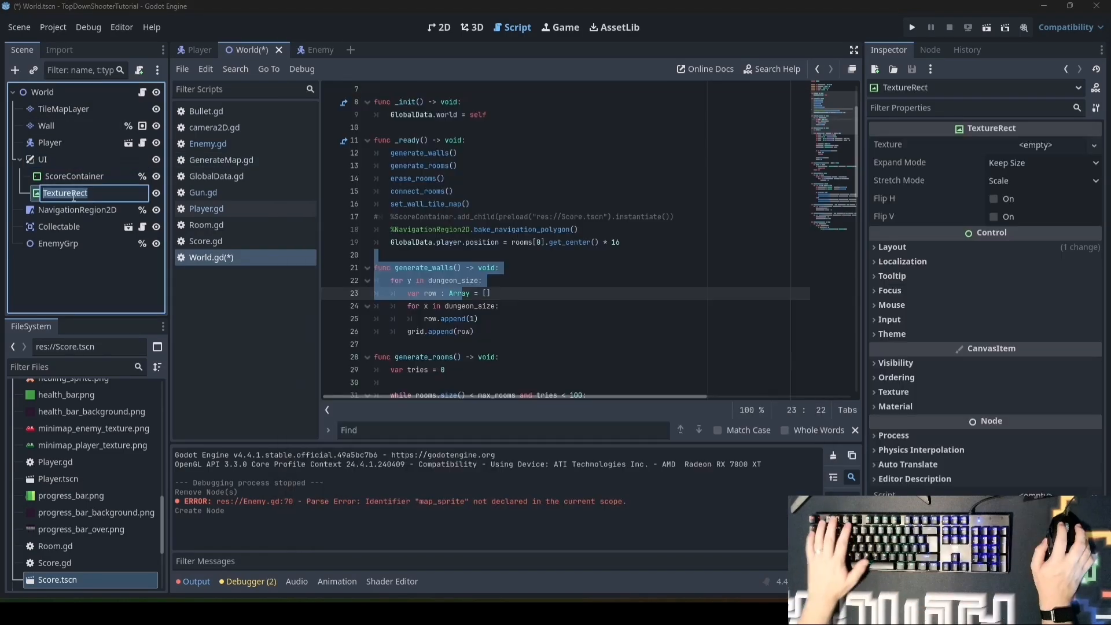
Rename the TextureRect to MiniMap, adjust its layout properties, and drag it near 275, 5
{"action": "type", "text": "MiniMap"}
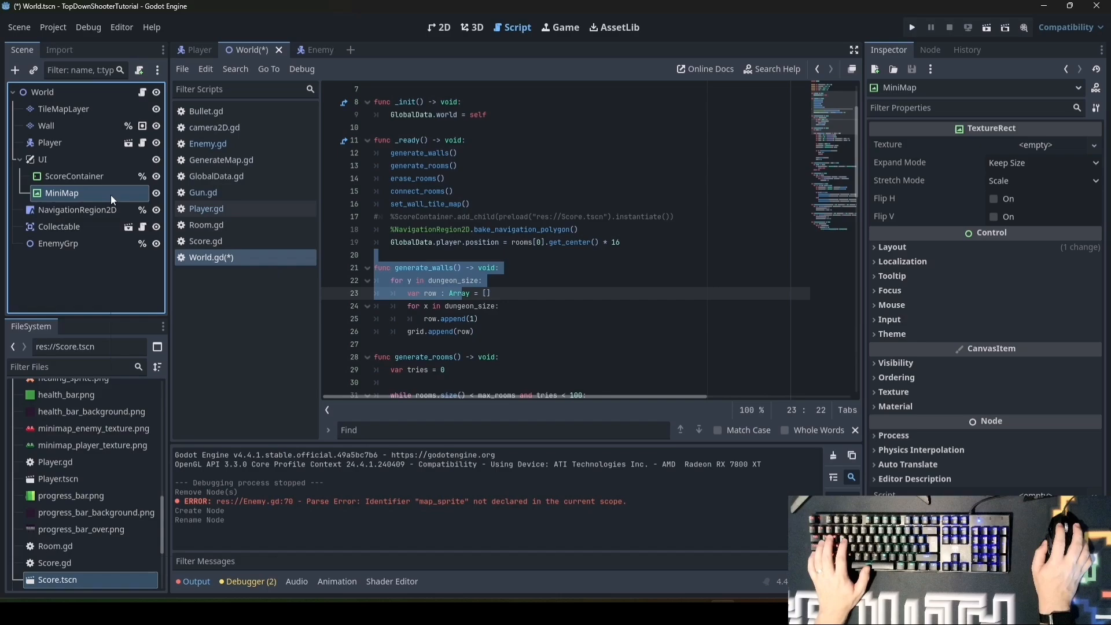
{"action": "left_click", "coordinate": [439, 27]}
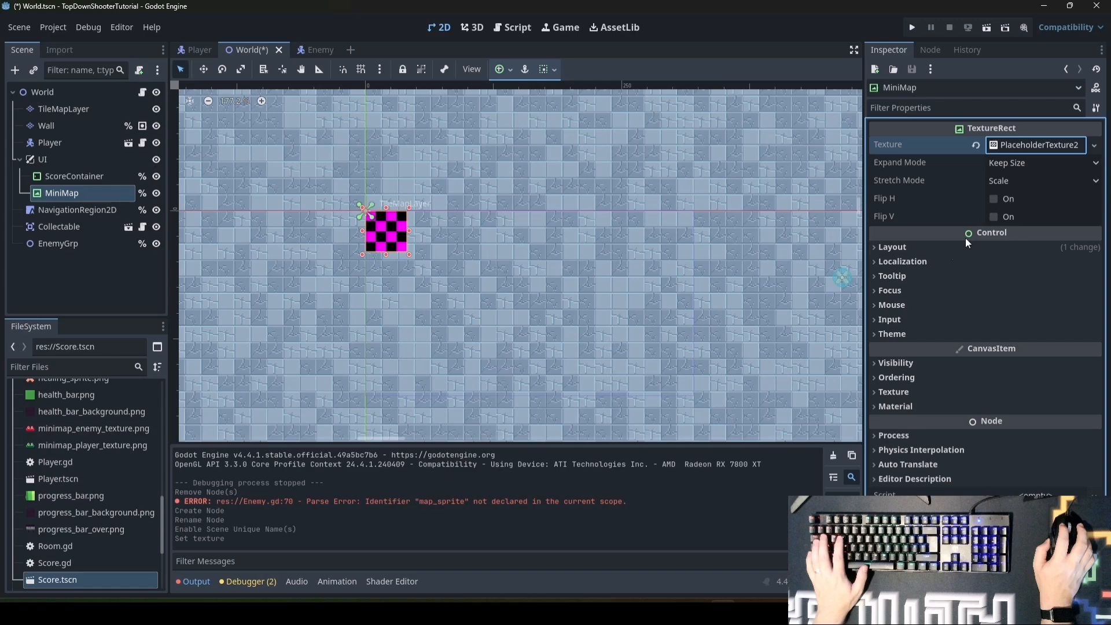
{"action": "left_click", "coordinate": [893, 247]}
{"action": "type", "text": "100"}
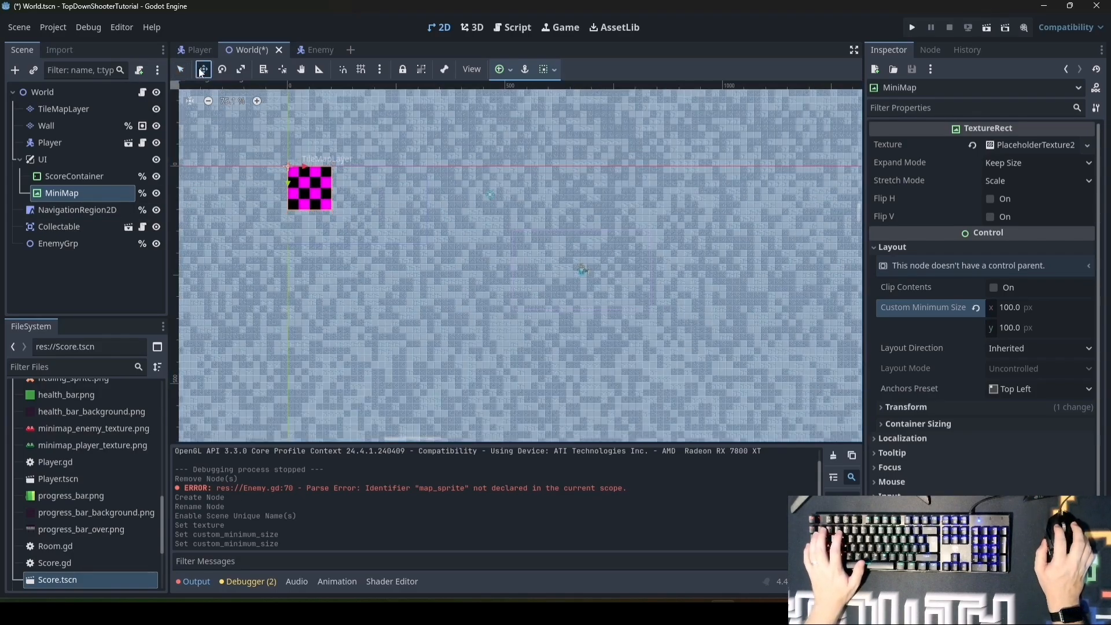
{"action": "left_click_drag", "start_coordinate": [310, 187], "coordinate": [806, 230]}
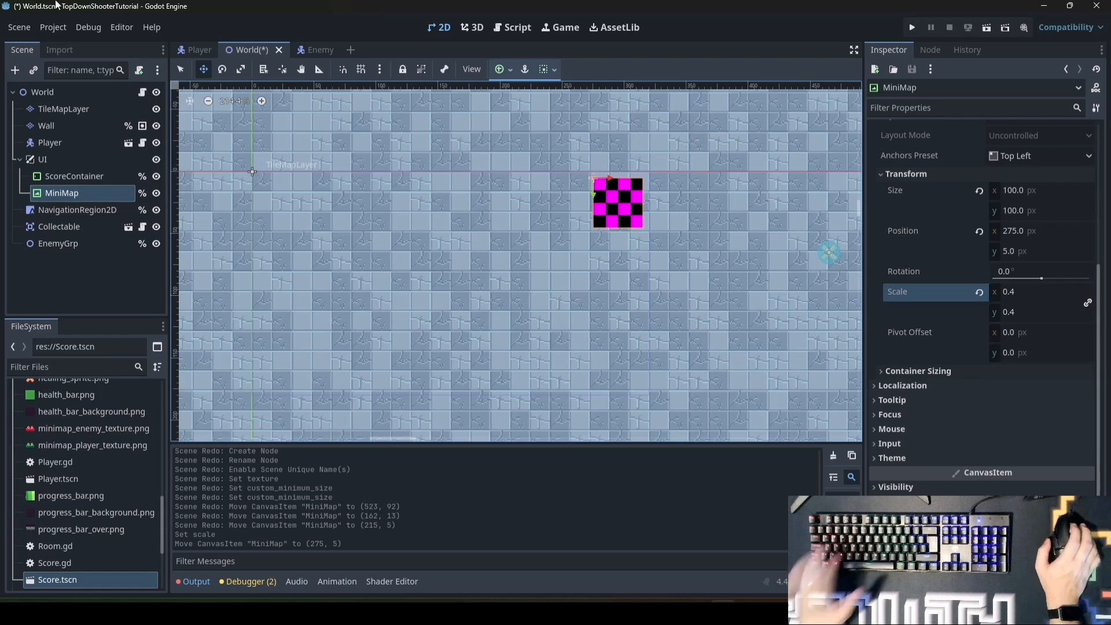
Add a generate_minimap() -> void function at the end of World.gd
{"action": "left_click", "coordinate": [517, 27]}
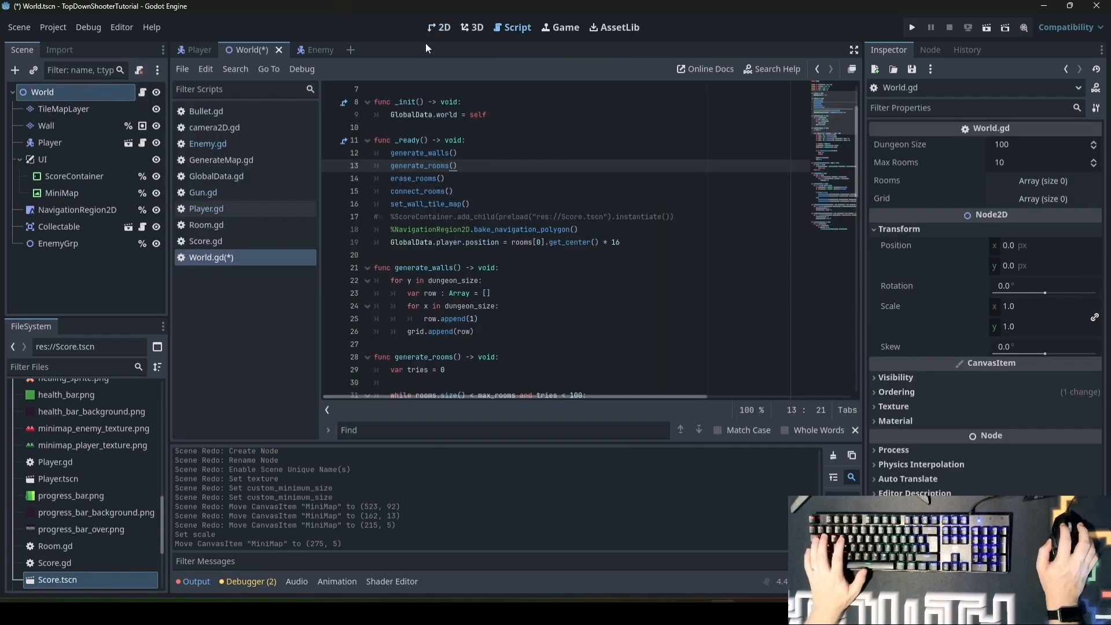
{"action": "scroll", "scroll_direction": "down", "scroll_amount": 3}
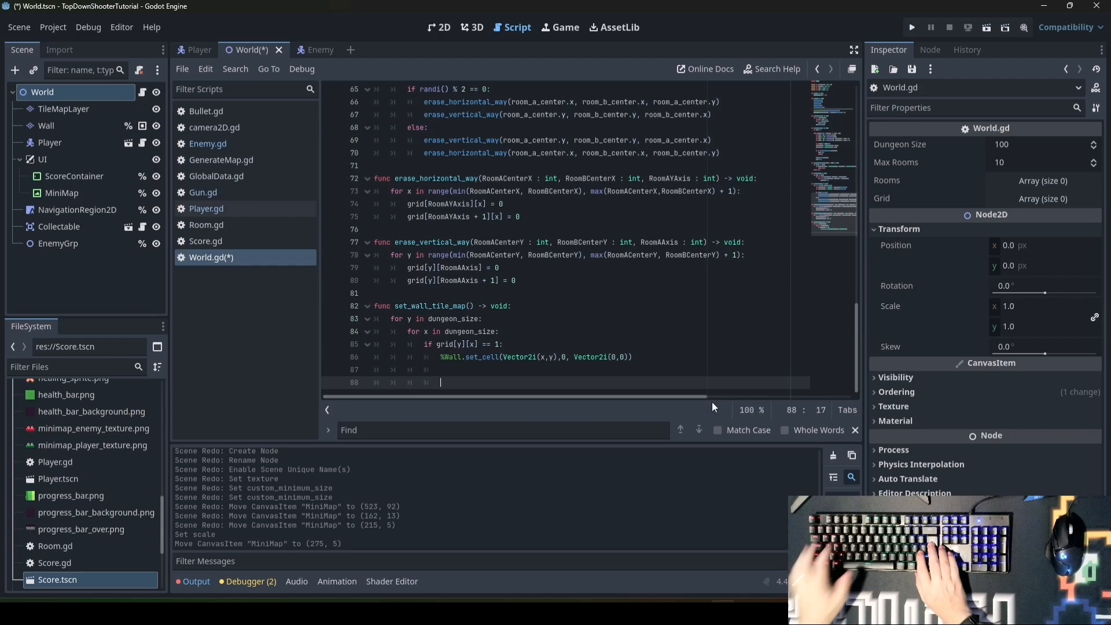
{"action": "type", "text": "func"}
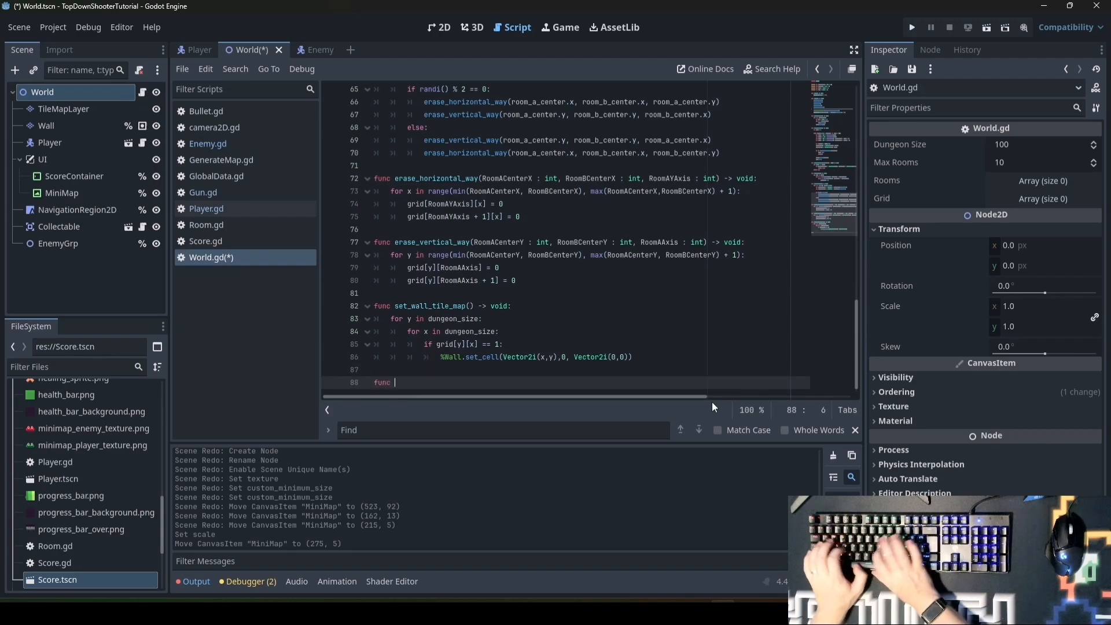
{"action": "type", "text": "generate_minimap() -> void:"}
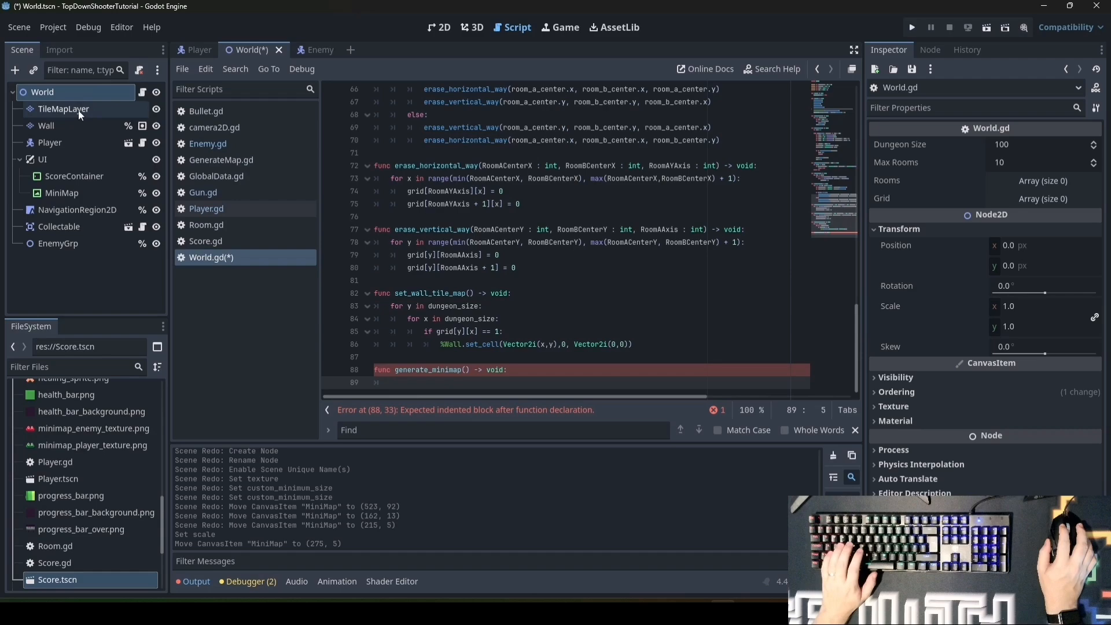
{"action": "mouse_move", "coordinate": [63, 108]}
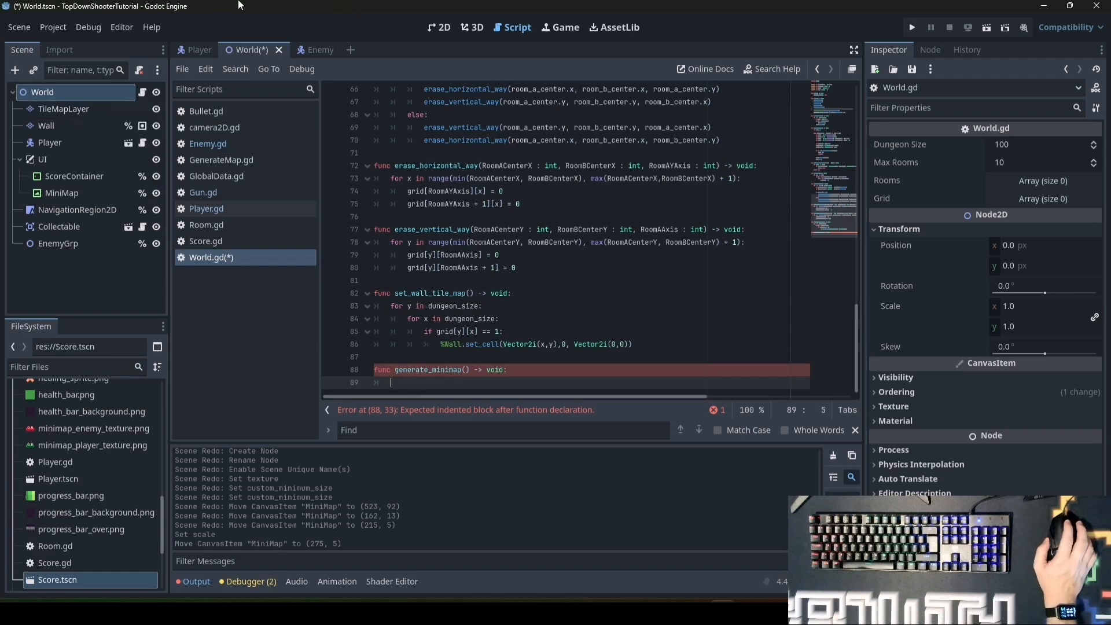
{"action": "mouse_move", "coordinate": [214, 127]}
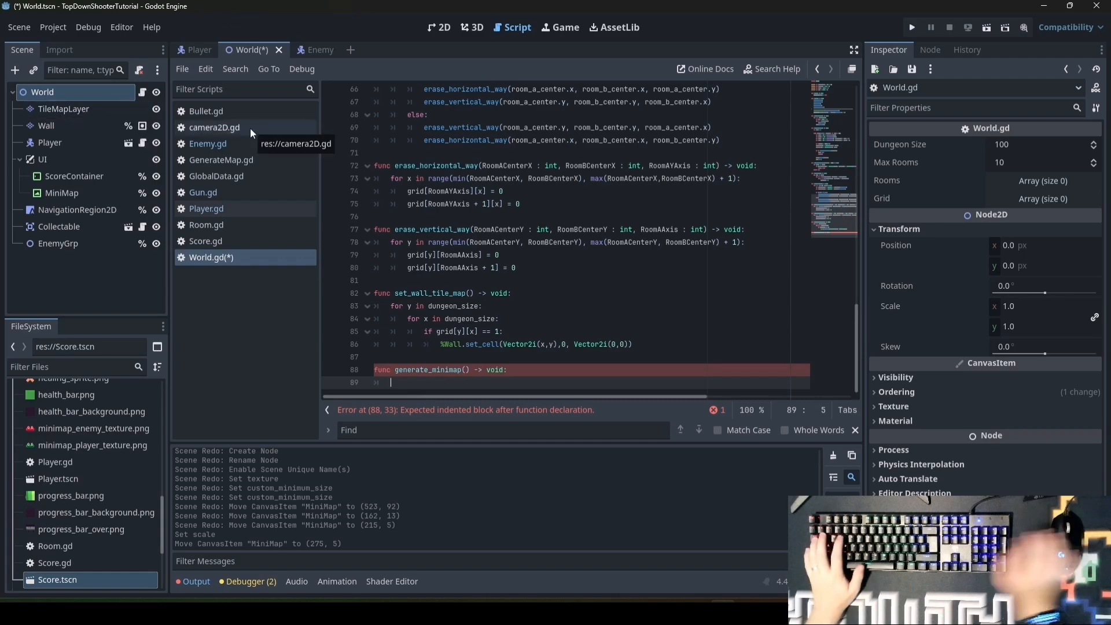
Create new_map as a 100×100 Image without mipmaps in FORMAT_RGB8
{"action": "type", "text": "var"}
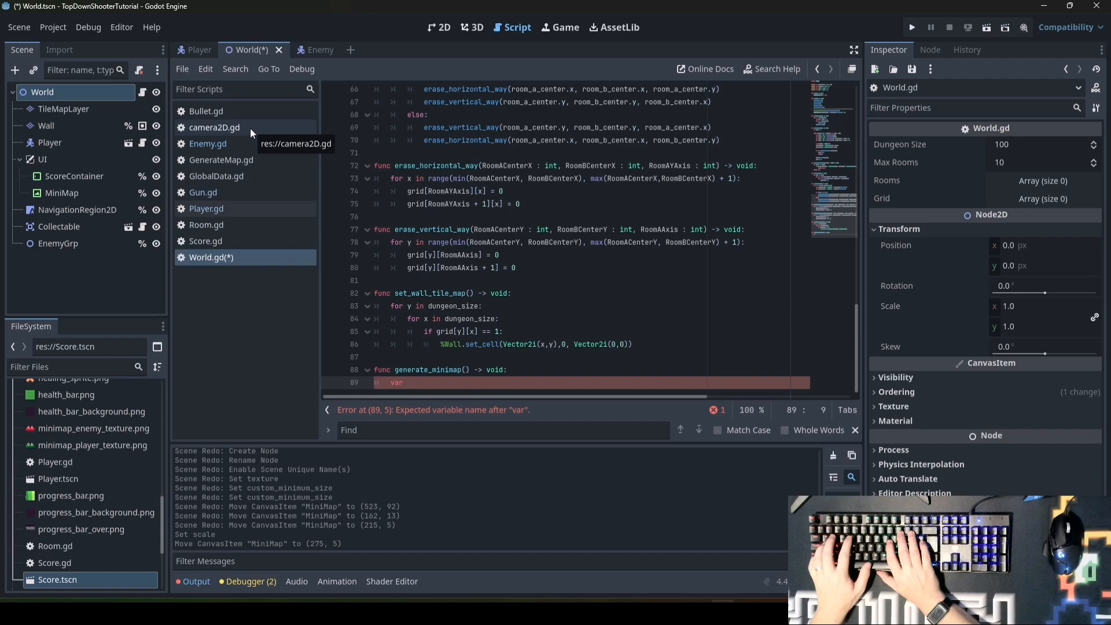
{"action": "type", "text": "new_map"}
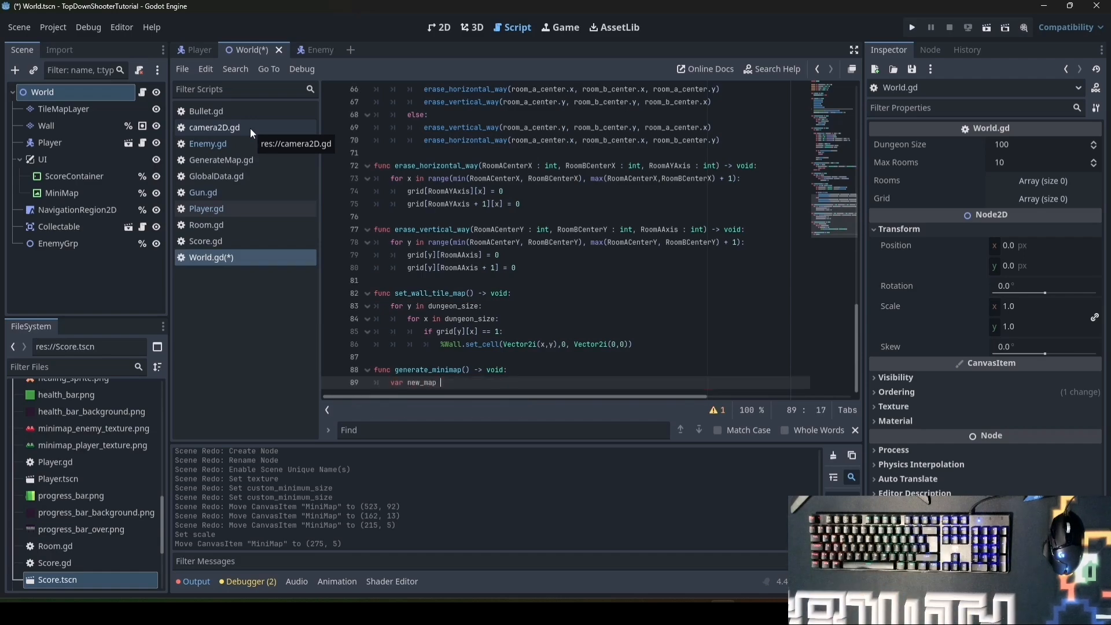
{"action": "type", "text": "= Image.create("}
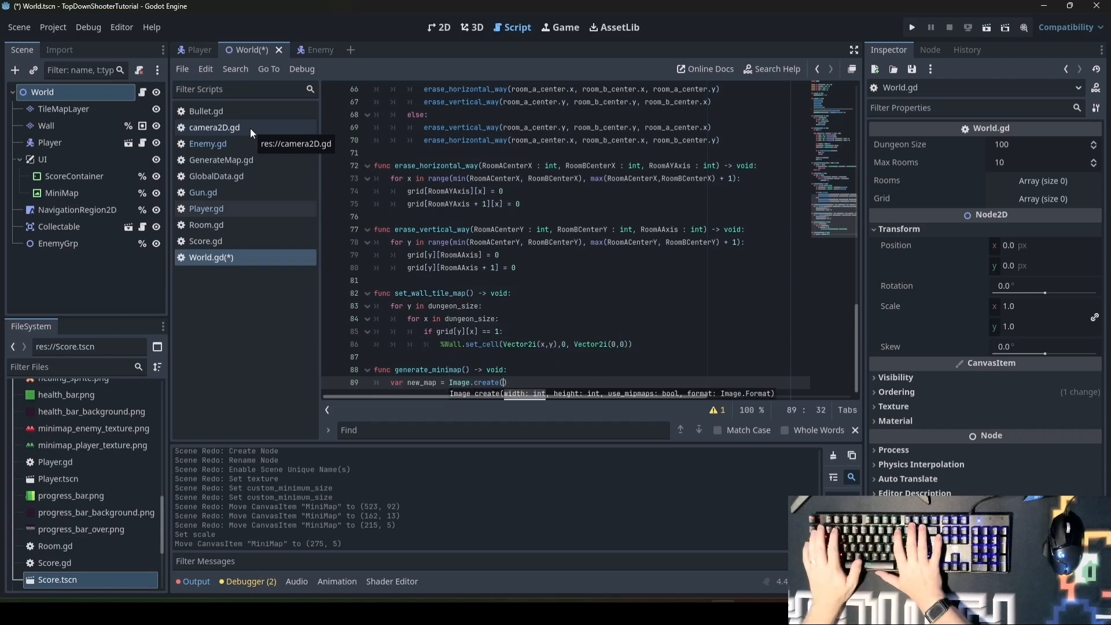
{"action": "type", "text": "100,"}
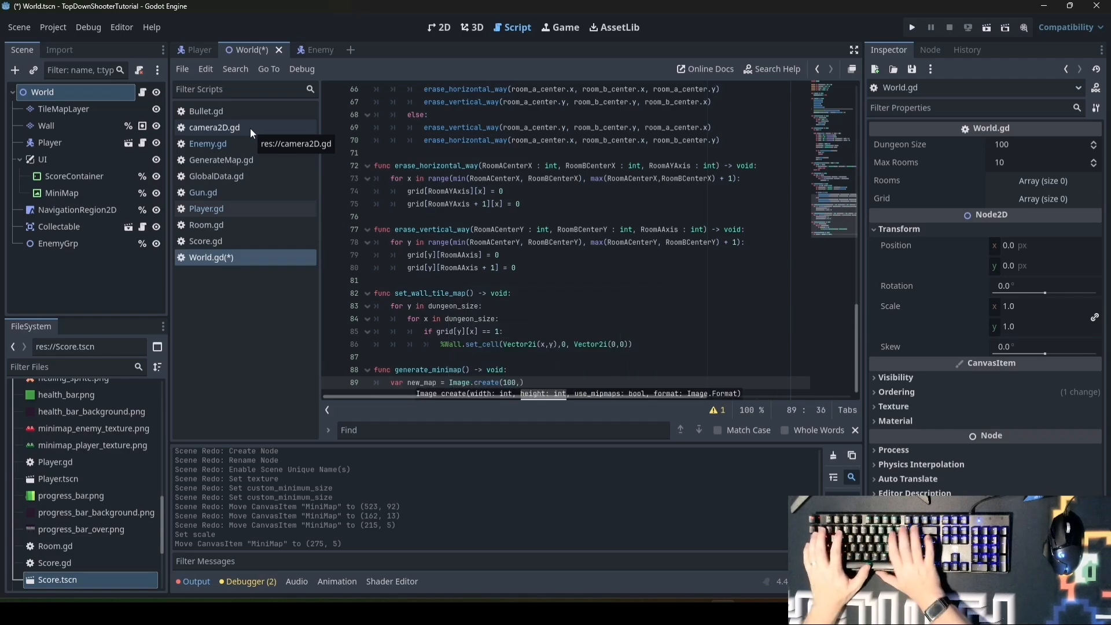
{"action": "type", "text": "100,"}
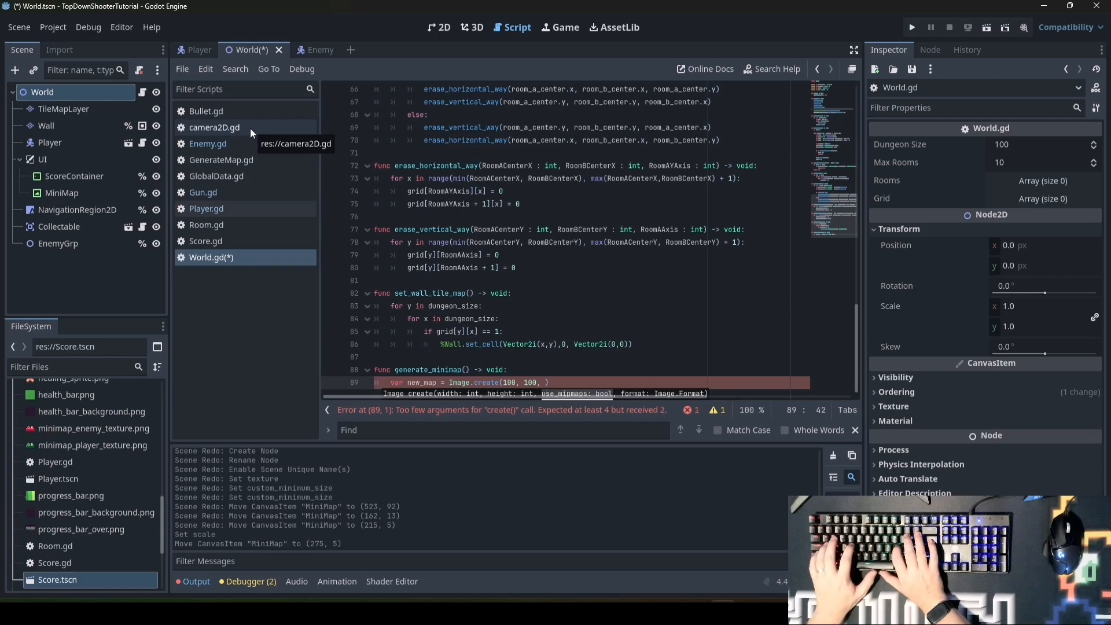
{"action": "type", "text": "false,"}
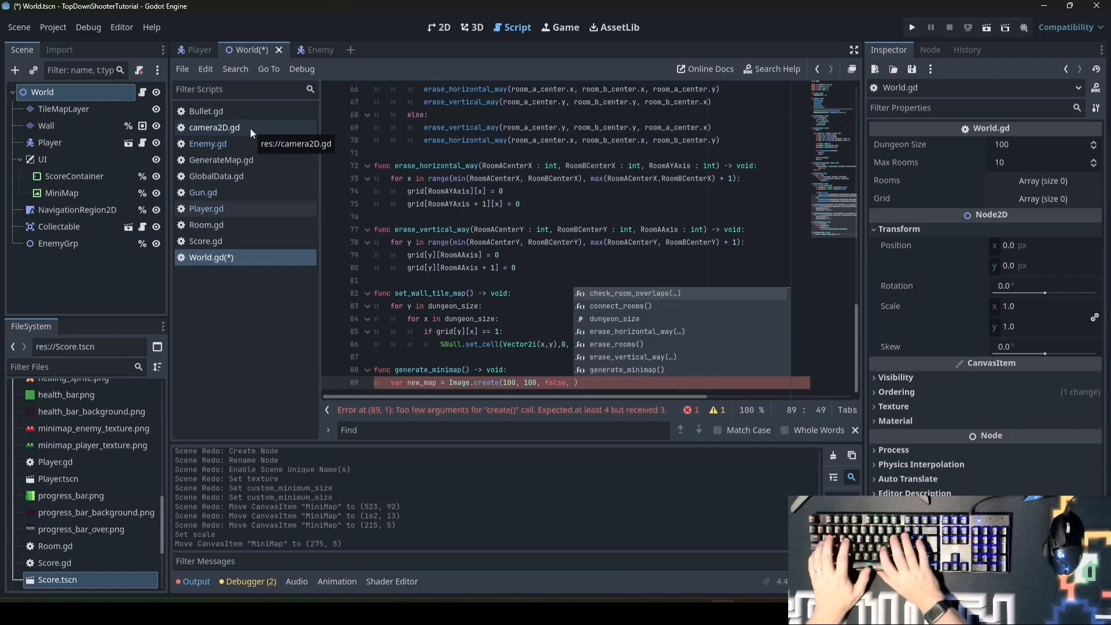
{"action": "type", "text": "Image"}
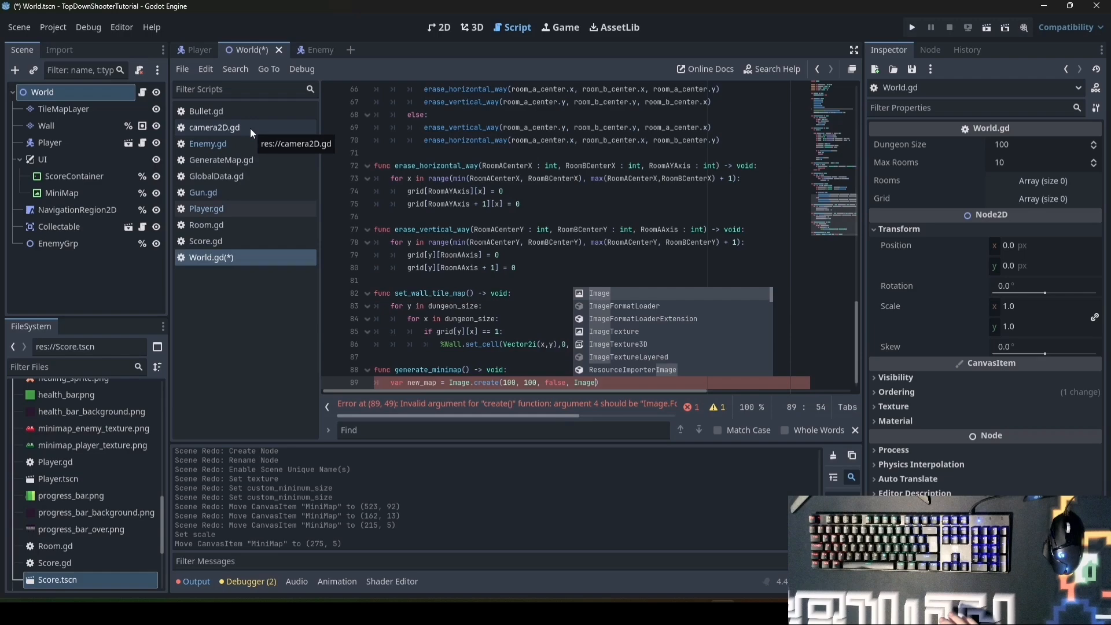
{"action": "type", "text": ",FORMAT_RGB8"}
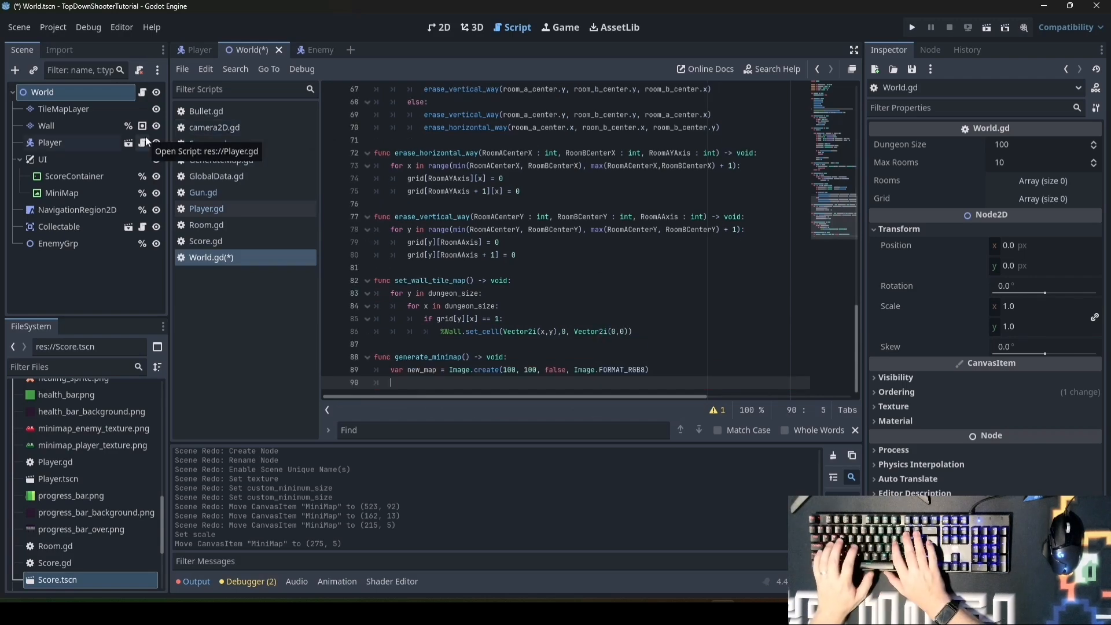
Store the Wall tilemap's used cells in a wall variable
{"action": "type", "text": "var"}
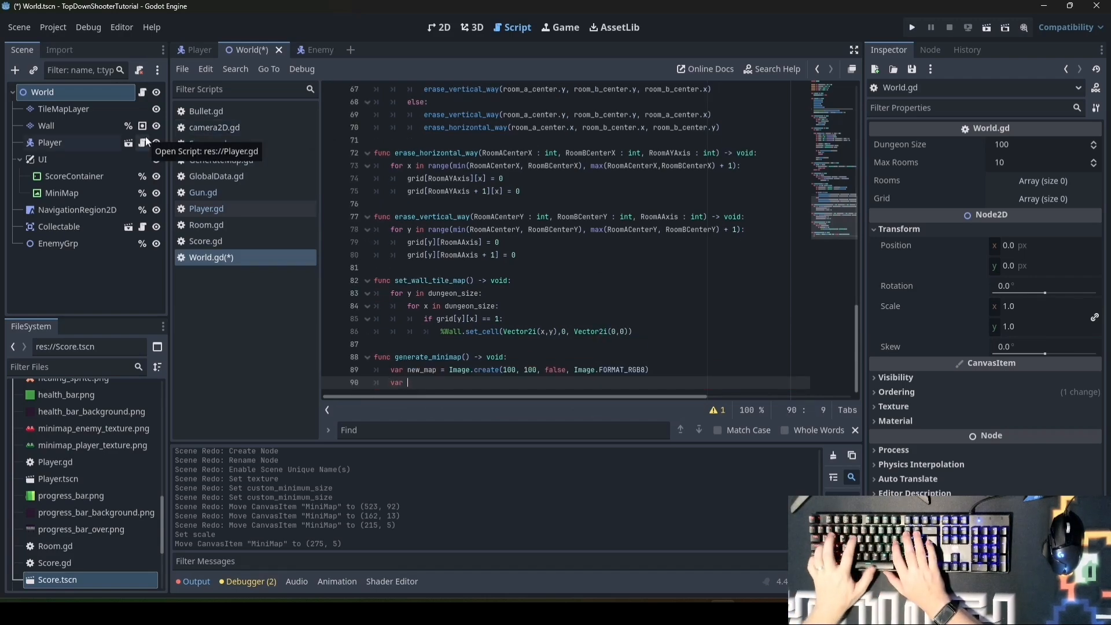
{"action": "type", "text": "wall_tip"}
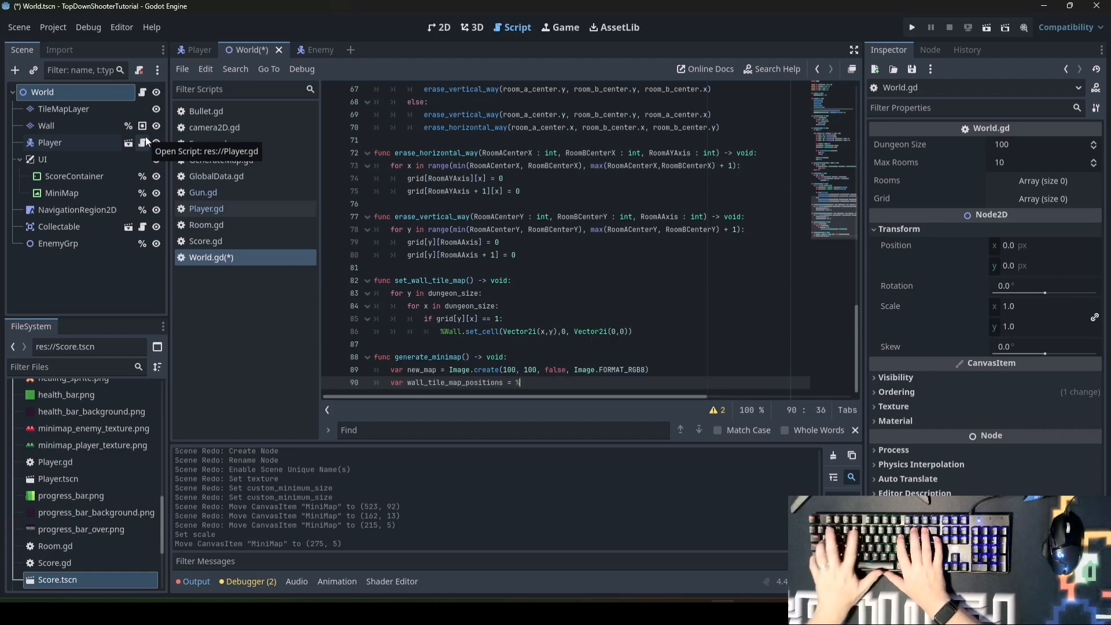
{"action": "type", "text": "Wall."}
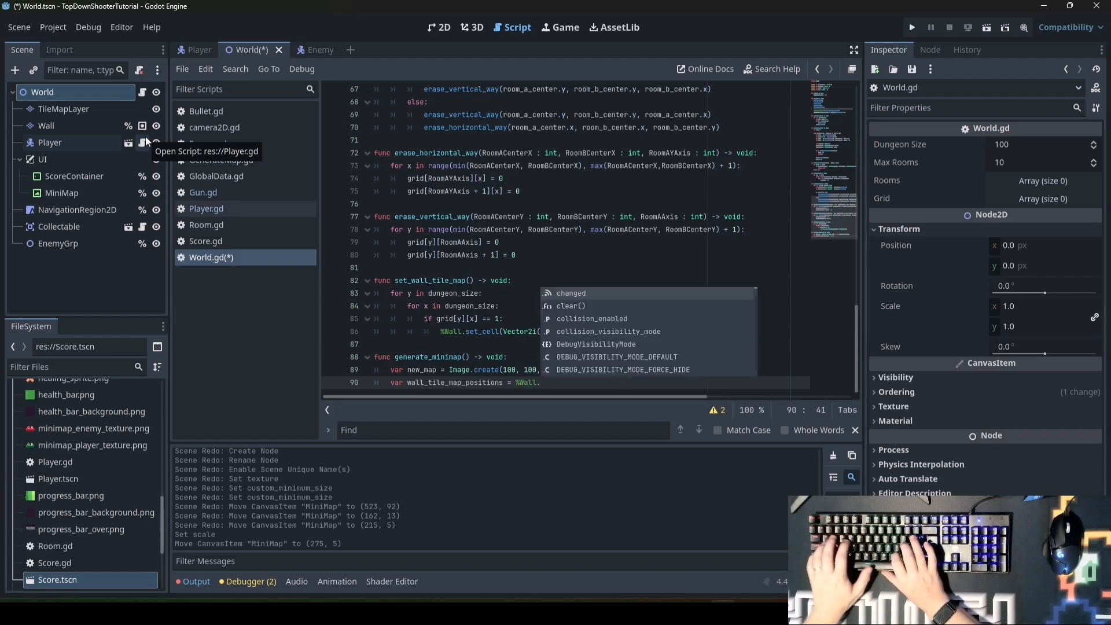
{"action": "type", "text": ".get_used_cells()"}
{"action": "type", "text": "for wall_position in wall_til"}
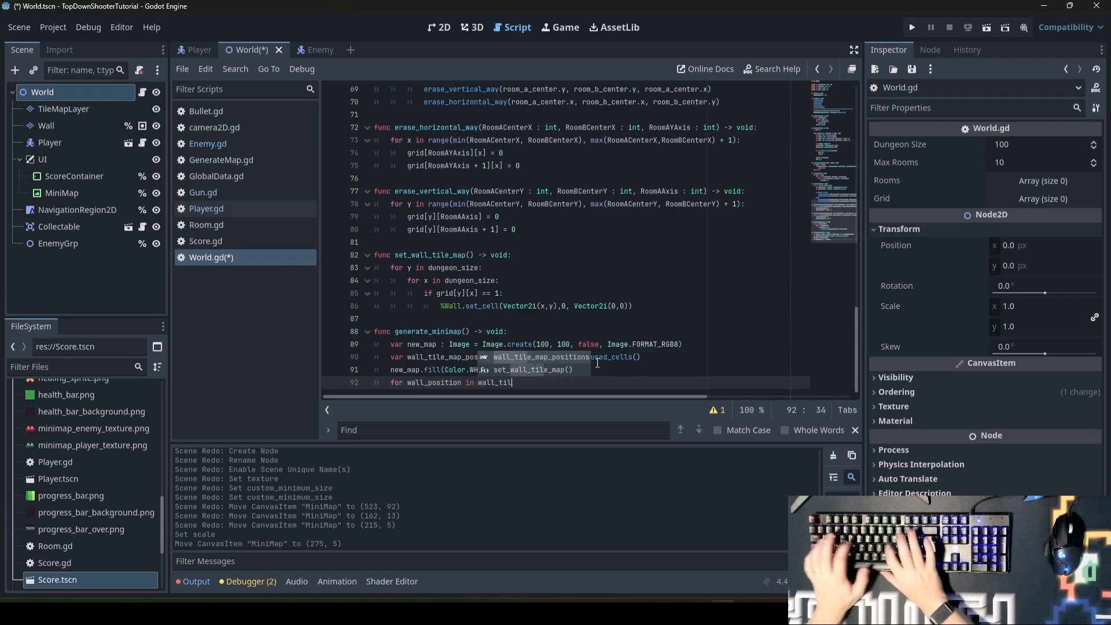
Fill new_map white and set each wall cell's pixel to black
{"action": "type", "text": "new"}
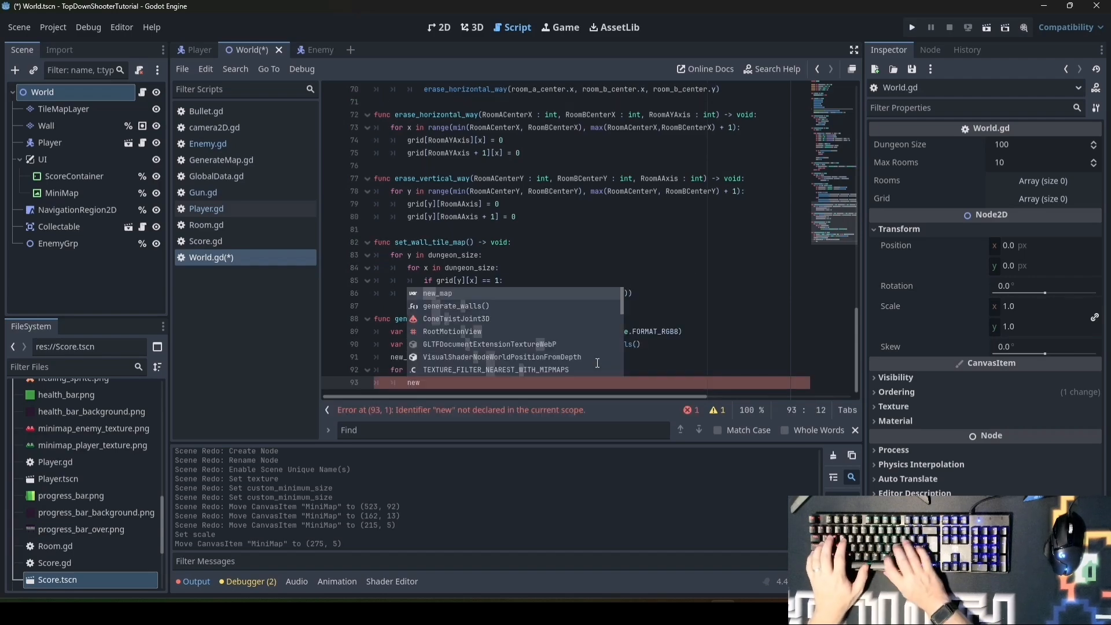
{"action": "type", "text": "new_map.set_pixel(wall_position.x, wall_position.y,"}
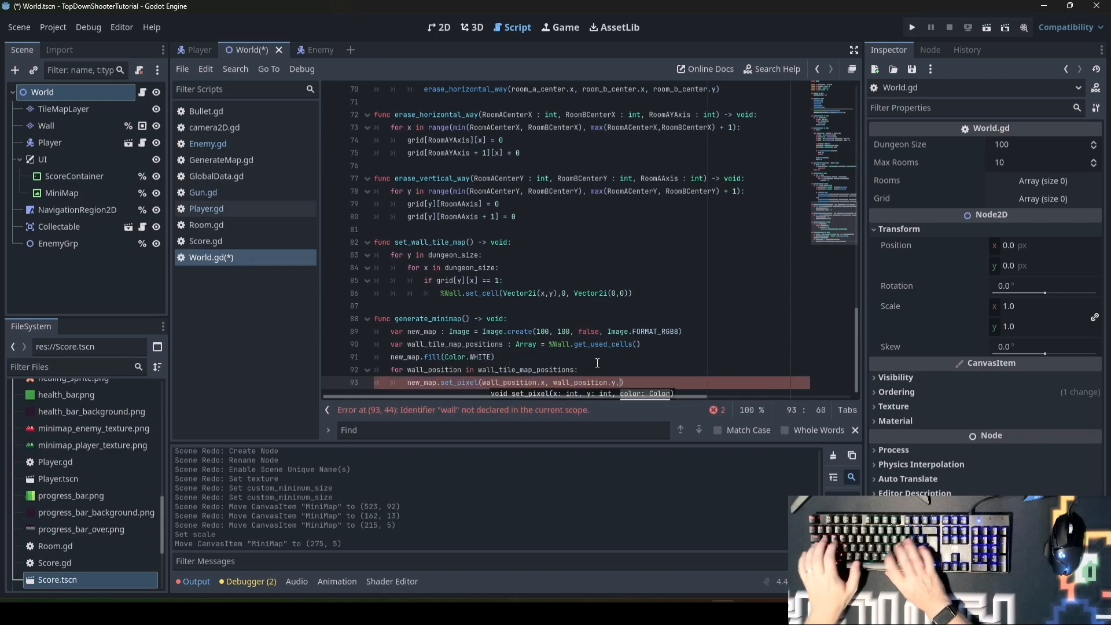
{"action": "type", "text": "COLOR"}
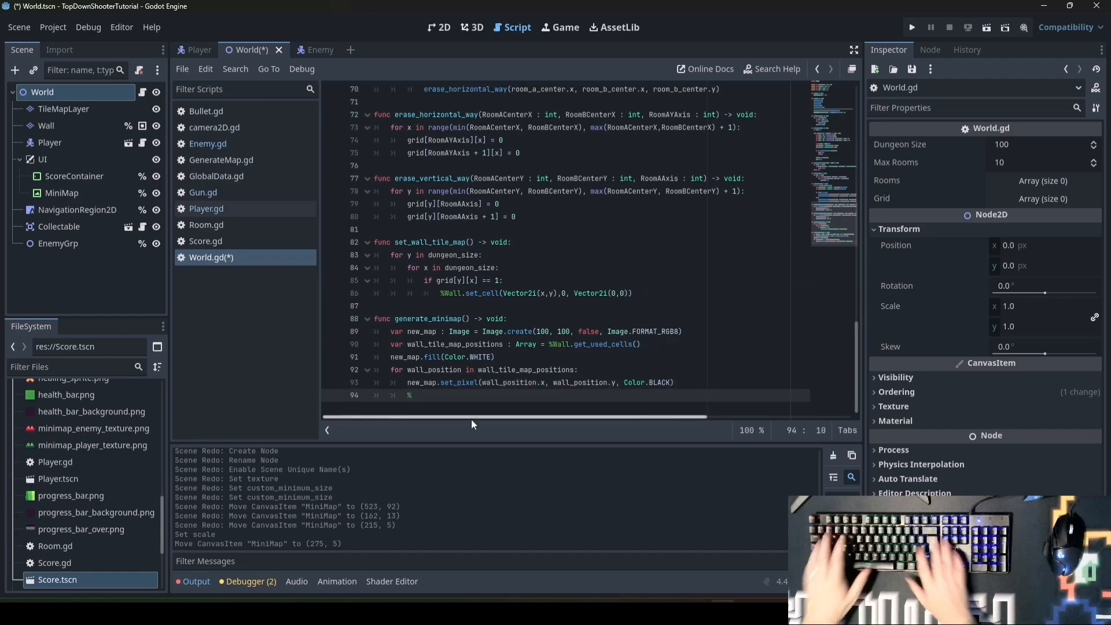
Assign ImageTexture.create_from_image(new_map) to %MiniMap.texture
{"action": "type", "text": "%"}
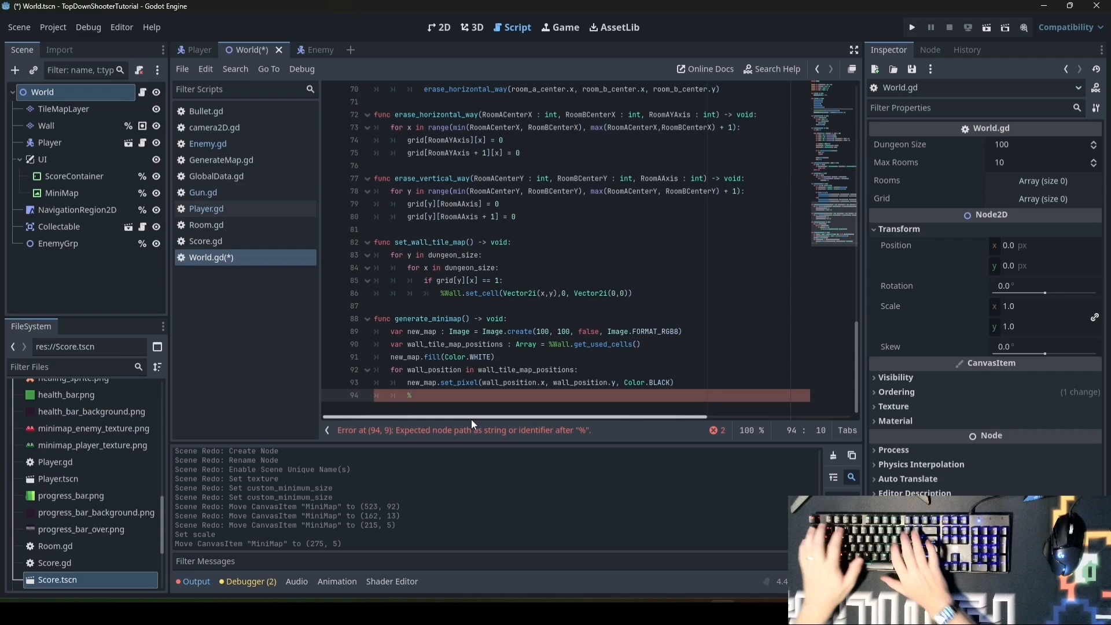
{"action": "type", "text": "MiniMap.texture = ImageTex"}
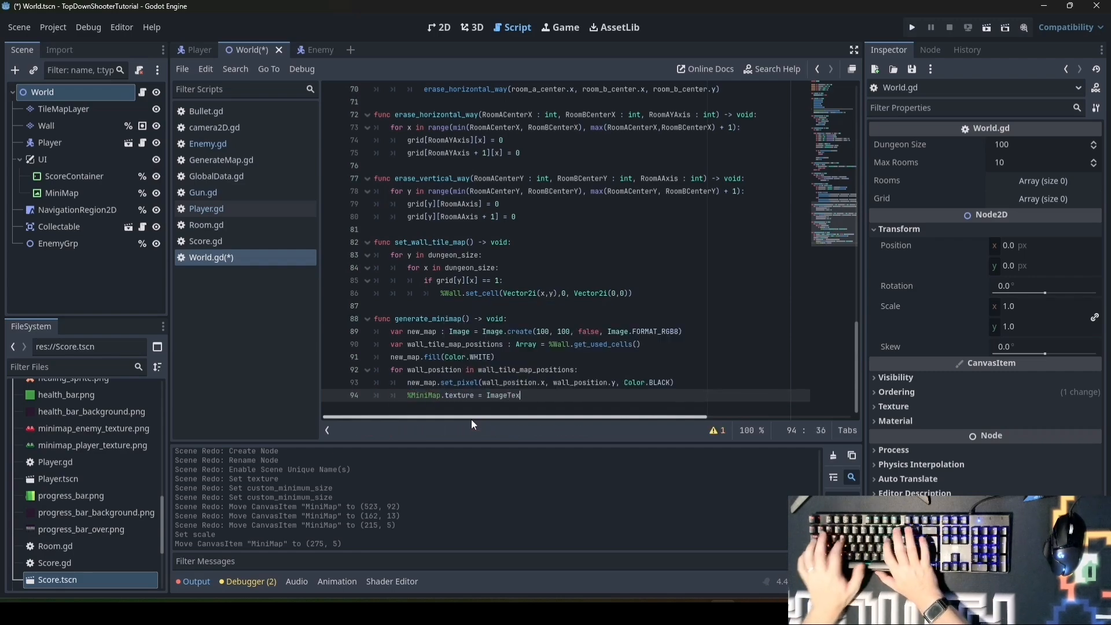
{"action": "type", "text": ".create_from_image()"}
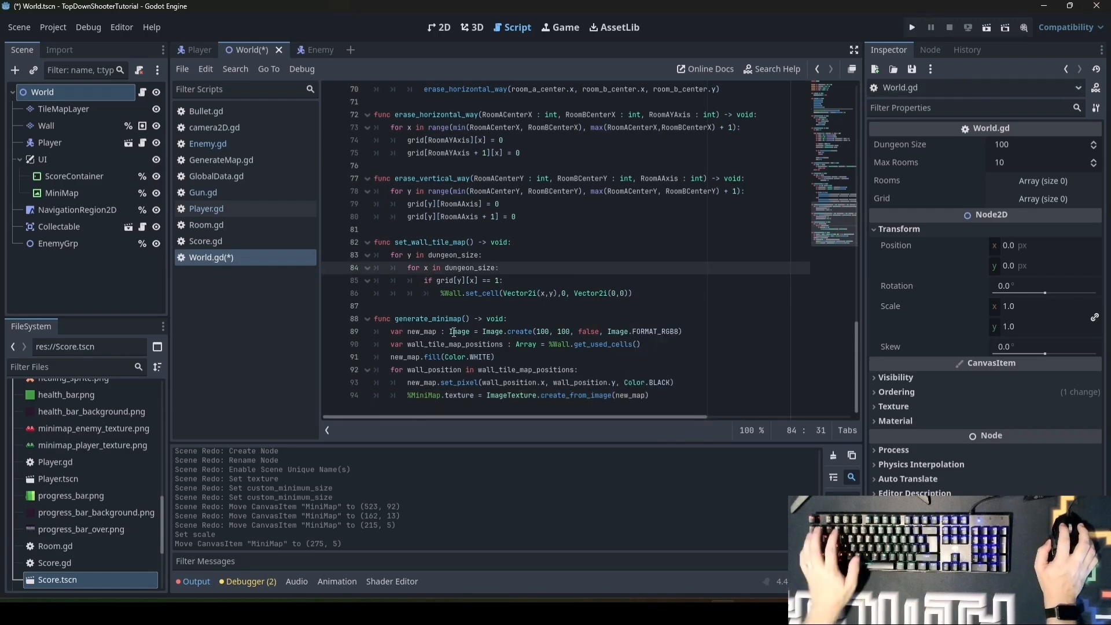
Call generate_minimap() at the end of _ready and run the project to test
{"action": "double_click", "coordinate": [430, 318]}
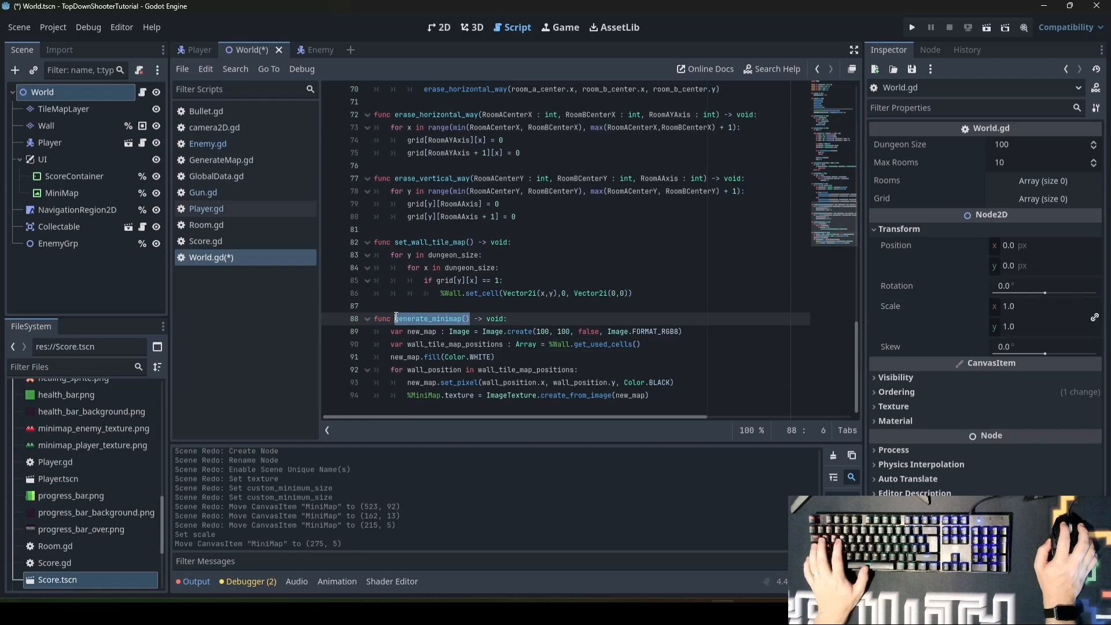
{"action": "scroll", "scroll_direction": "up", "scroll_amount": 3}
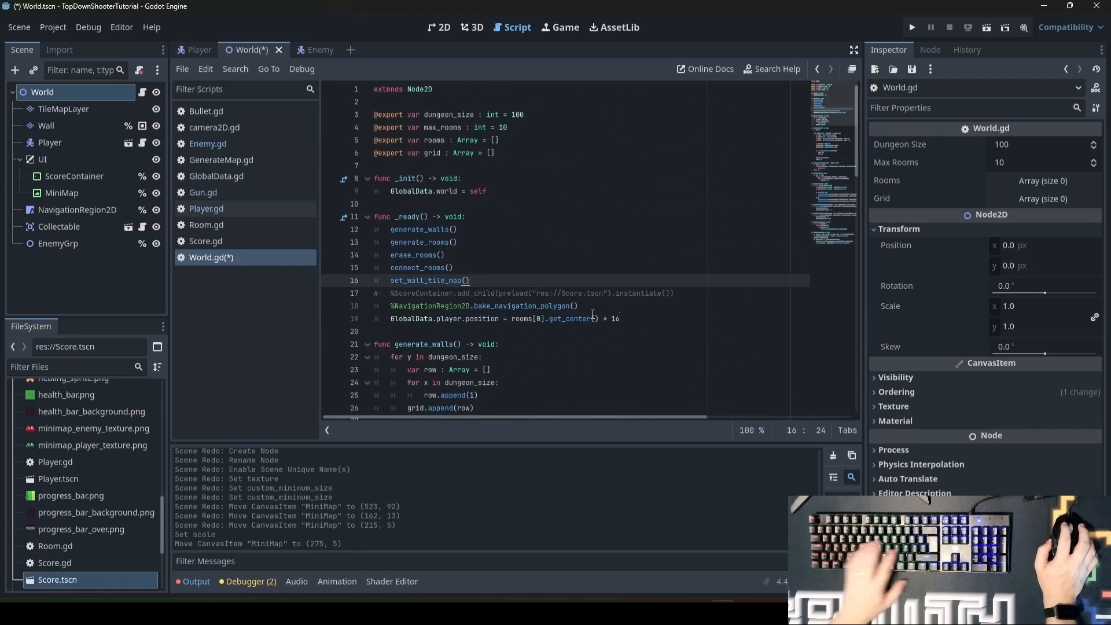
{"action": "type", "text": "generate_minimap()"}
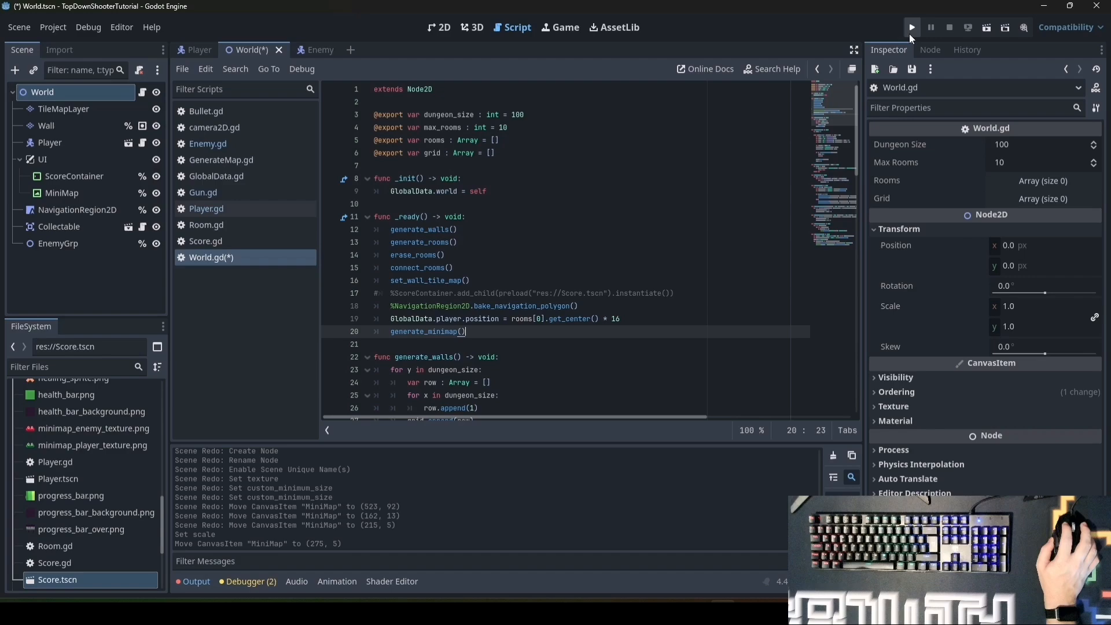
{"action": "left_click", "coordinate": [912, 27]}
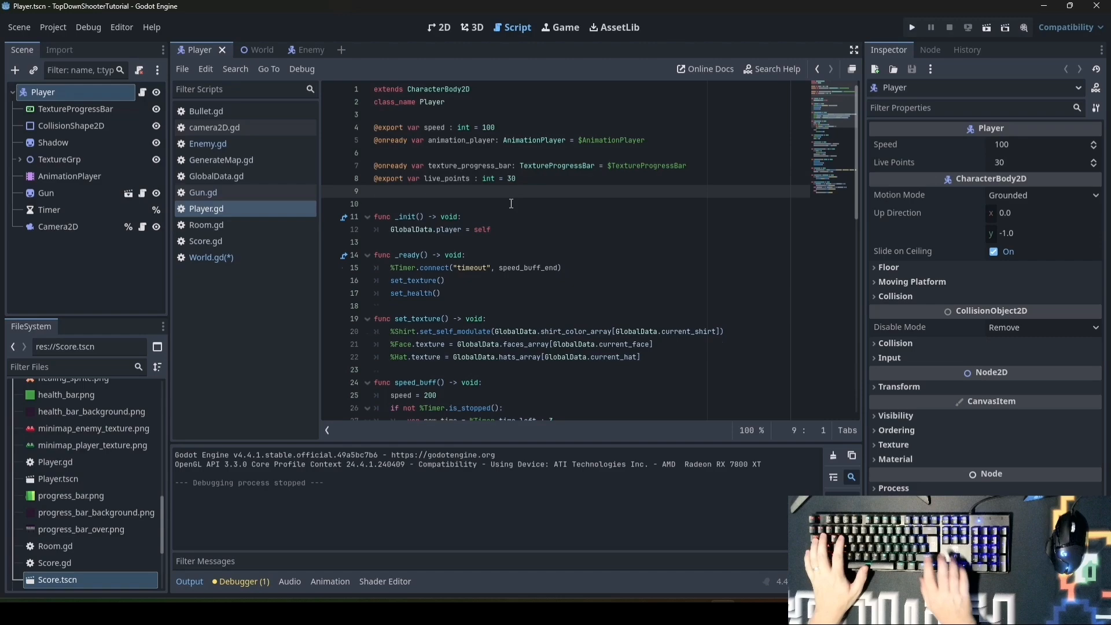
{"action": "type", "text": "@export map"}
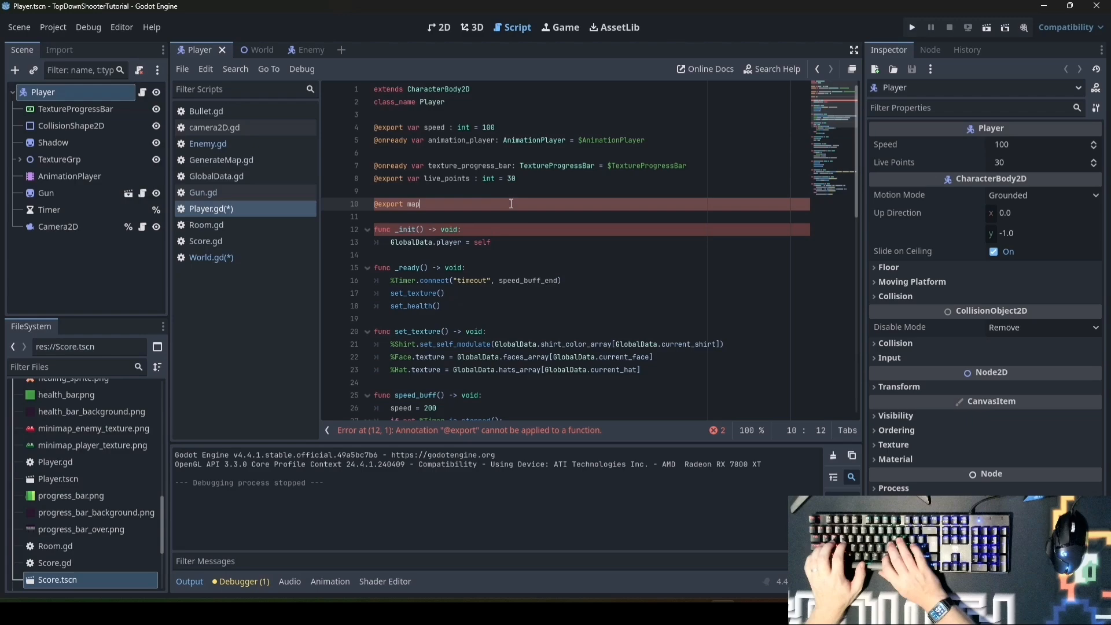
{"action": "type", "text": "_sprite : Sprite2D"}
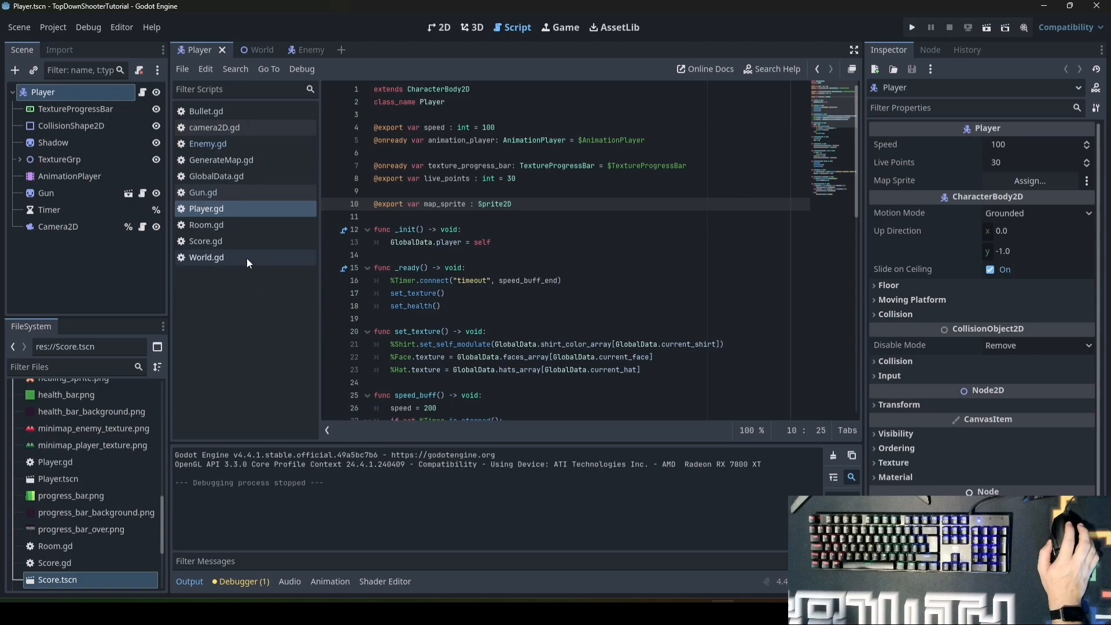
{"action": "left_click", "coordinate": [206, 257]}
{"action": "type", "text": "var new_sprite"}
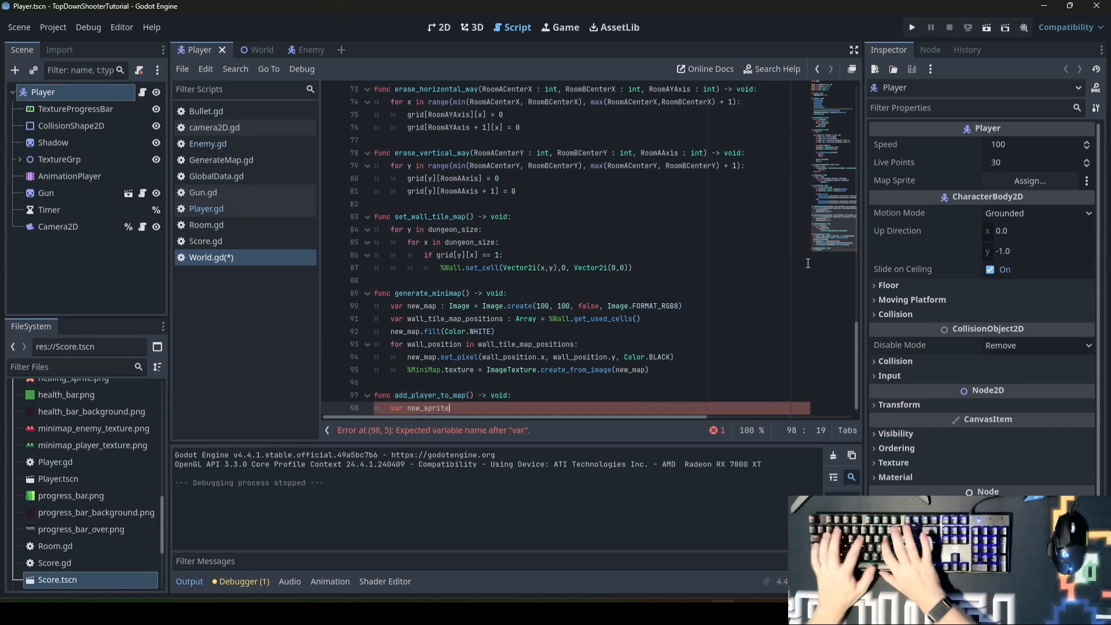
Create a Sprite2D with preloaded minimap_player_texture.png and assign it to Player's map_sprite
{"action": "type", "text": "= Sprite2D."}
{"action": "type", "text": "new_sprite.t"}
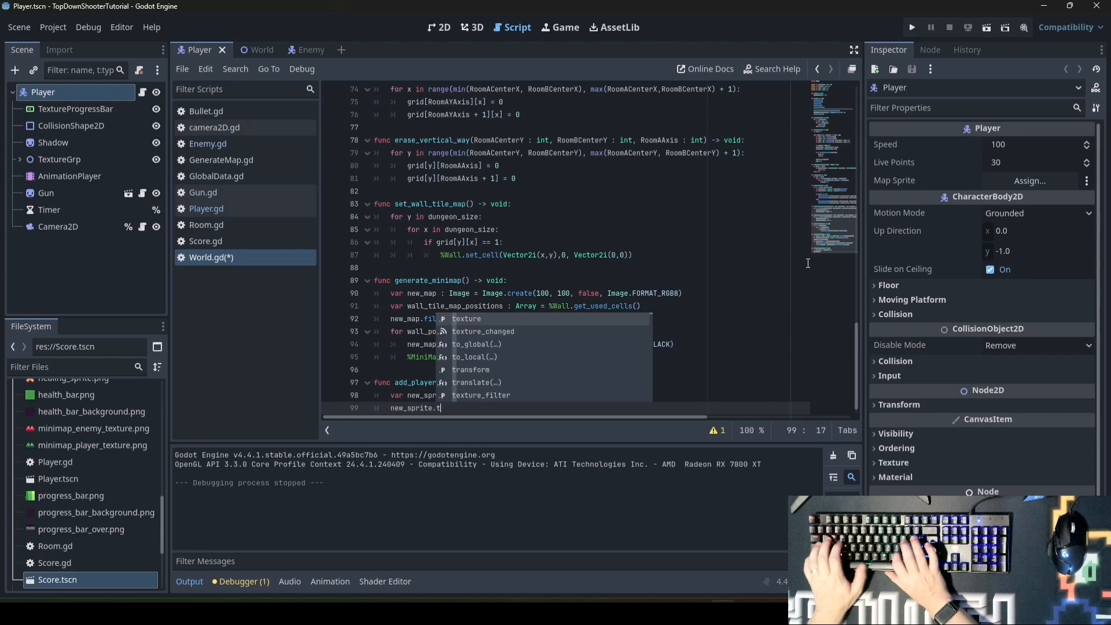
{"action": "type", "text": "exture = pr"}
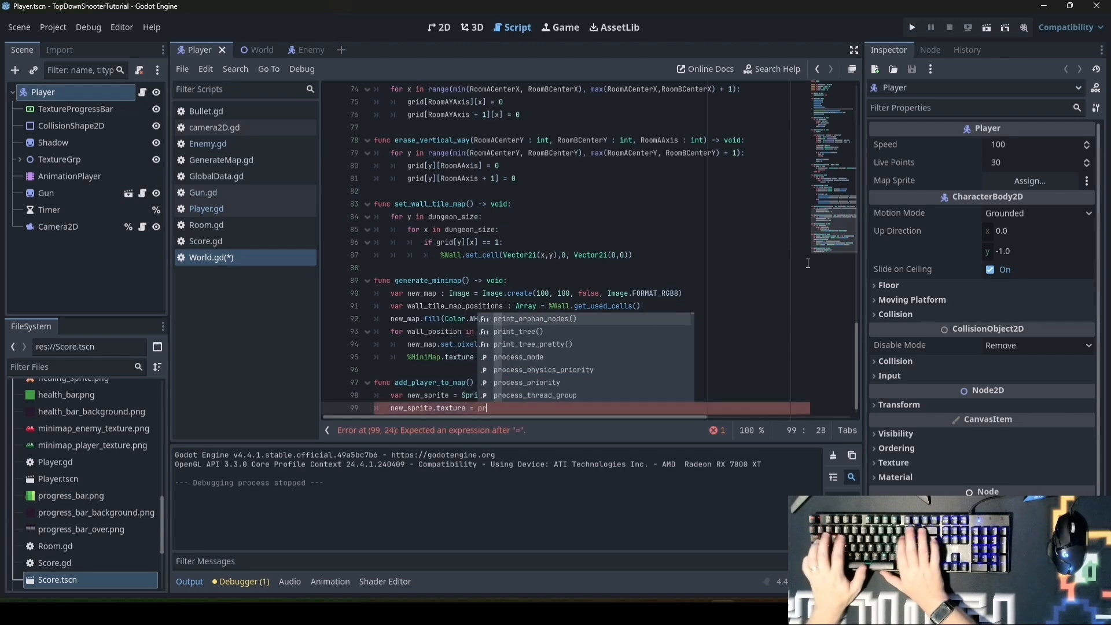
{"action": "type", "text": "eload("}
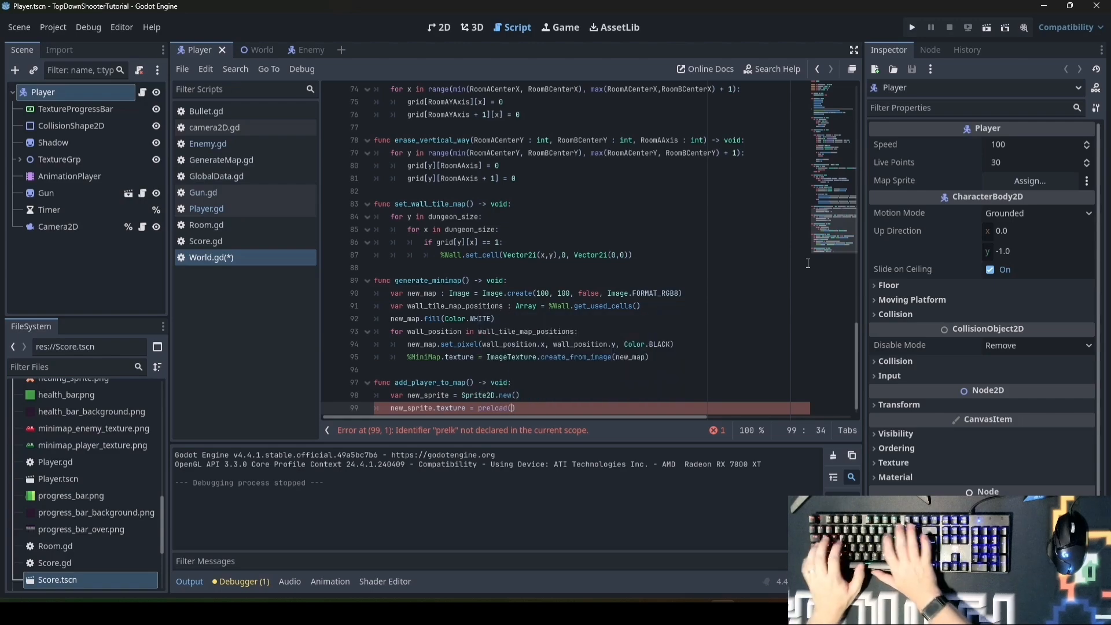
{"action": "type", "text": "res\""}
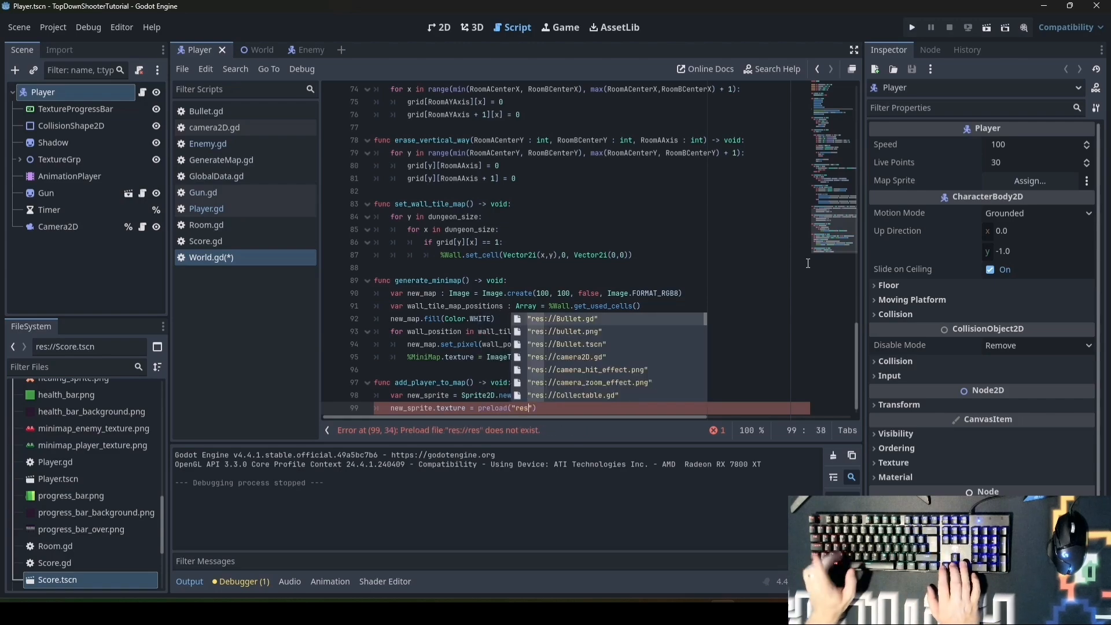
{"action": "type", "text": "mini"}
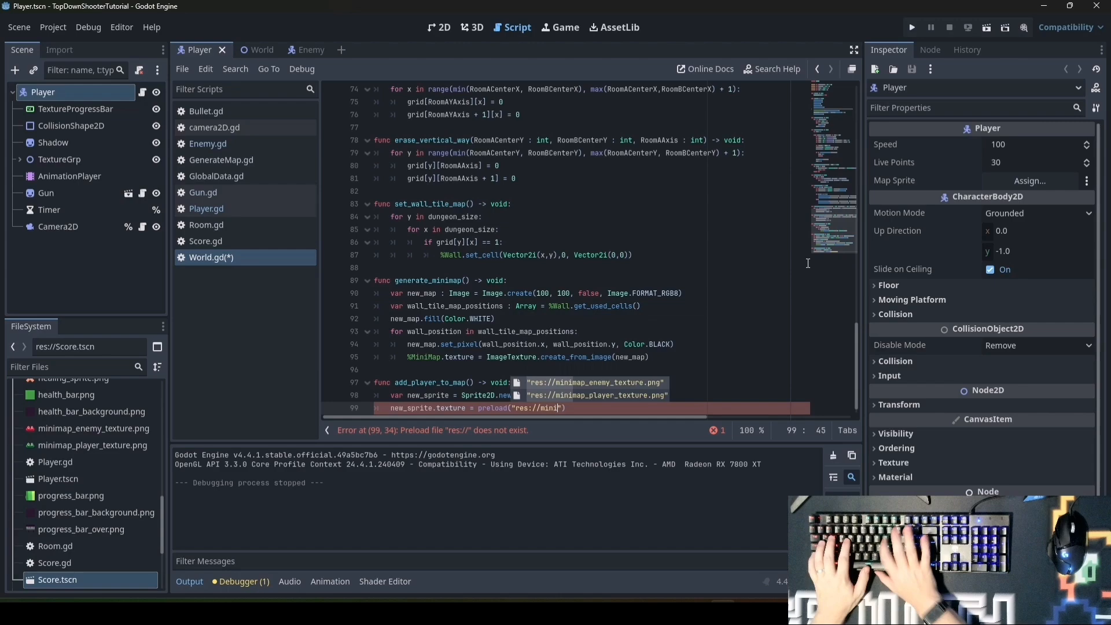
{"action": "type", "text": "g"}
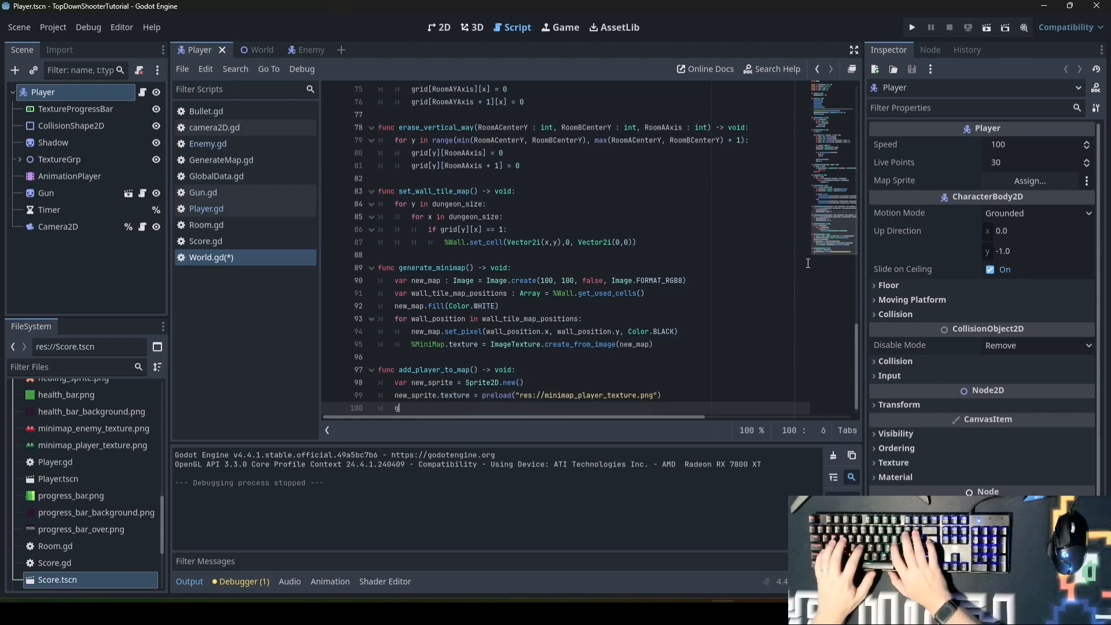
{"action": "type", "text": "et_node(\"Player\").map_sprite = new_sprite"}
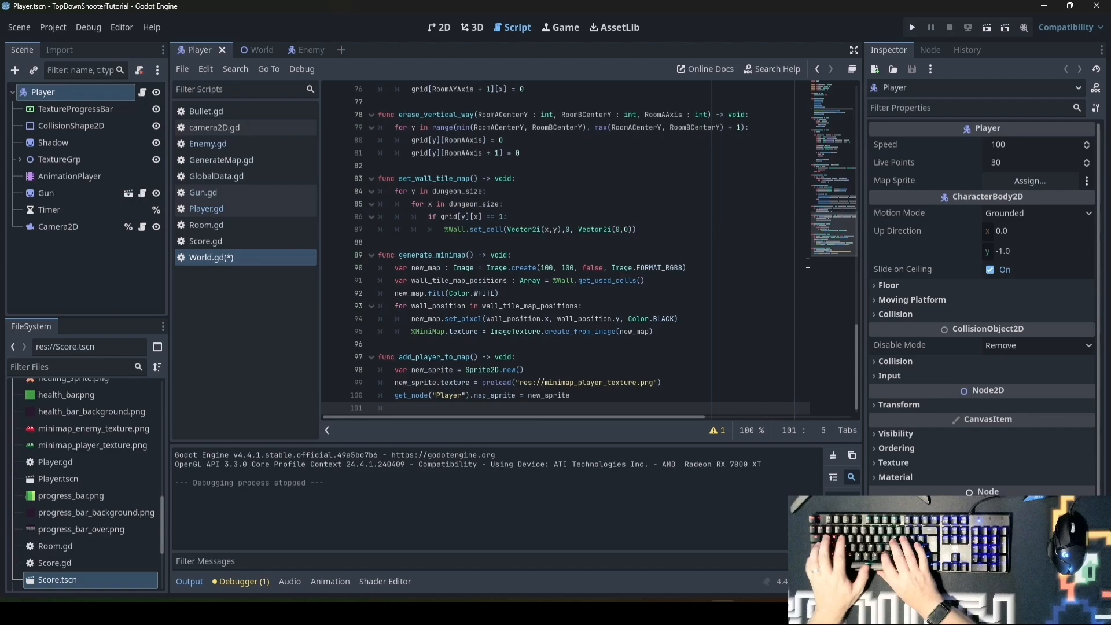
Add the new sprite as a child of %MiniMap and fix the MiniMap name casing
{"action": "type", "text": "%Minimap.add_child(new_sprite"}
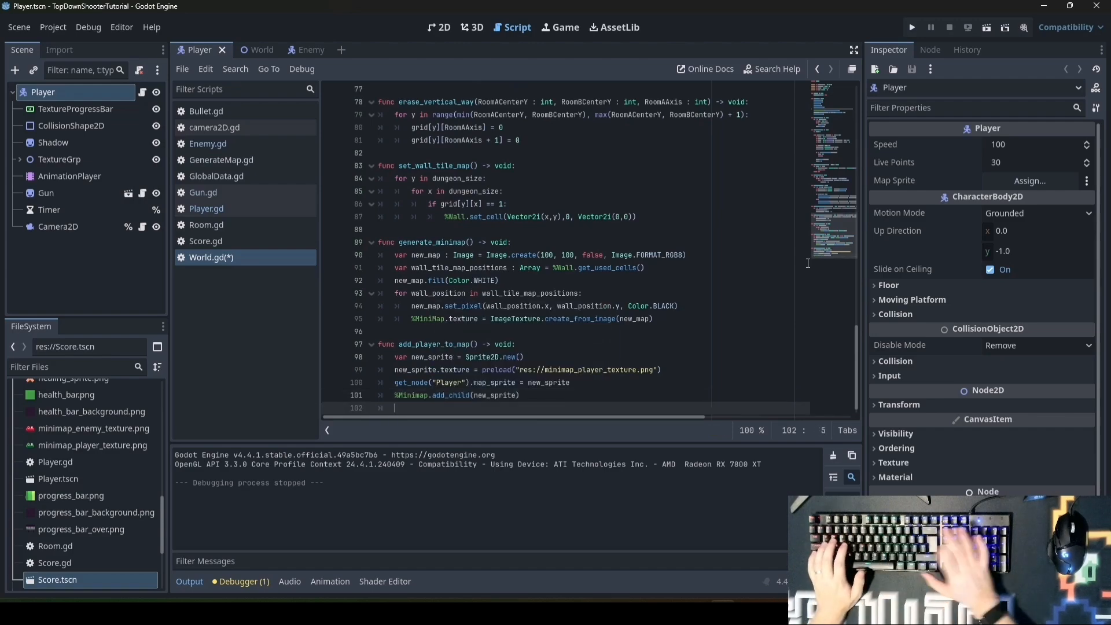
{"action": "double_click", "coordinate": [438, 344]}
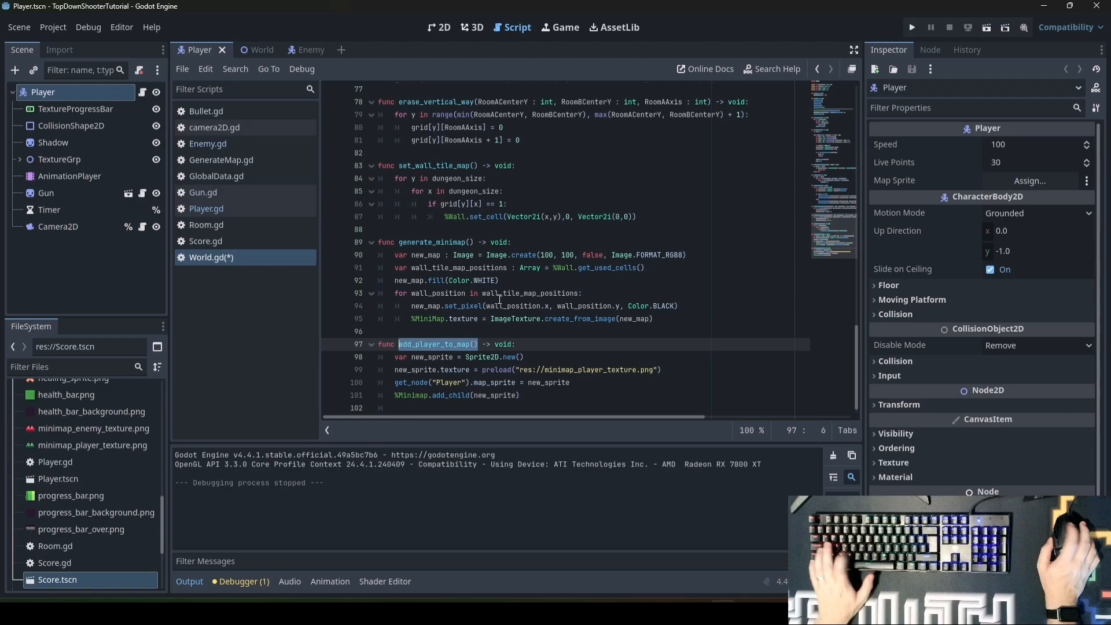
{"action": "left_click", "coordinate": [912, 28]}
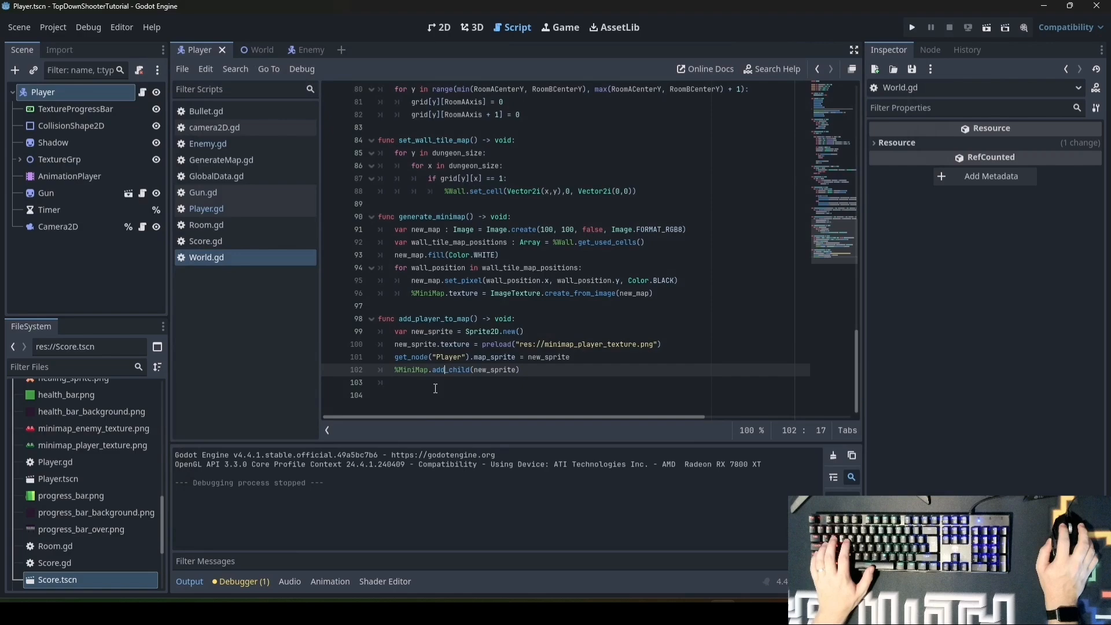
Write update_player_on_minimap, setting map_sprite.position from the Player node's global_position divided by 16
{"action": "type", "text": "func"}
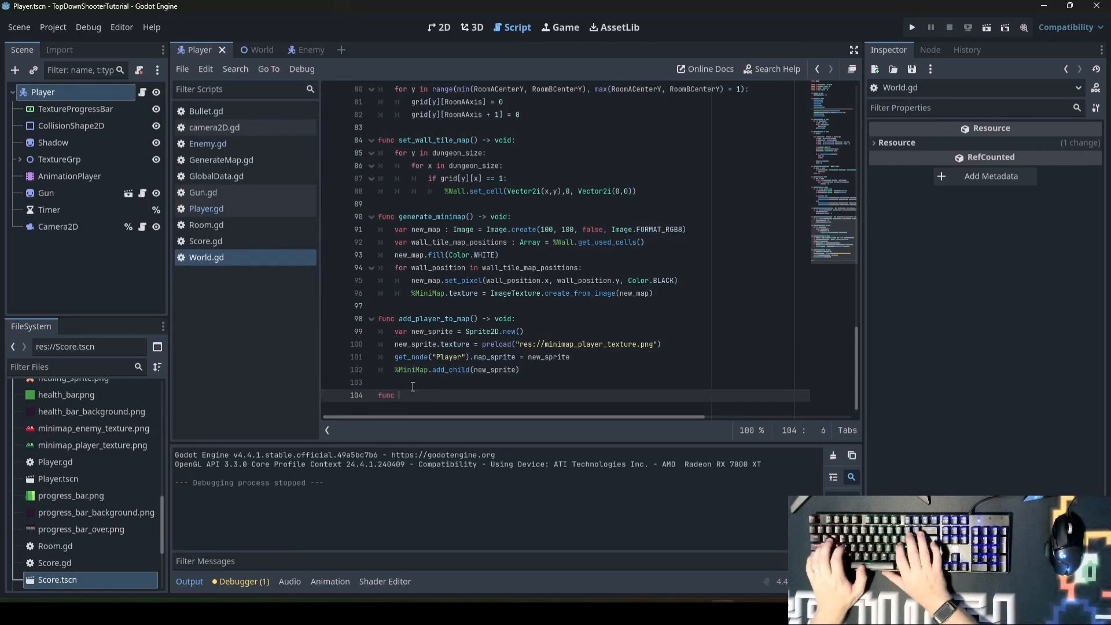
{"action": "type", "text": "update_player_on_minimap() -> void:"}
{"action": "type", "text": "get_node(\"Play"}
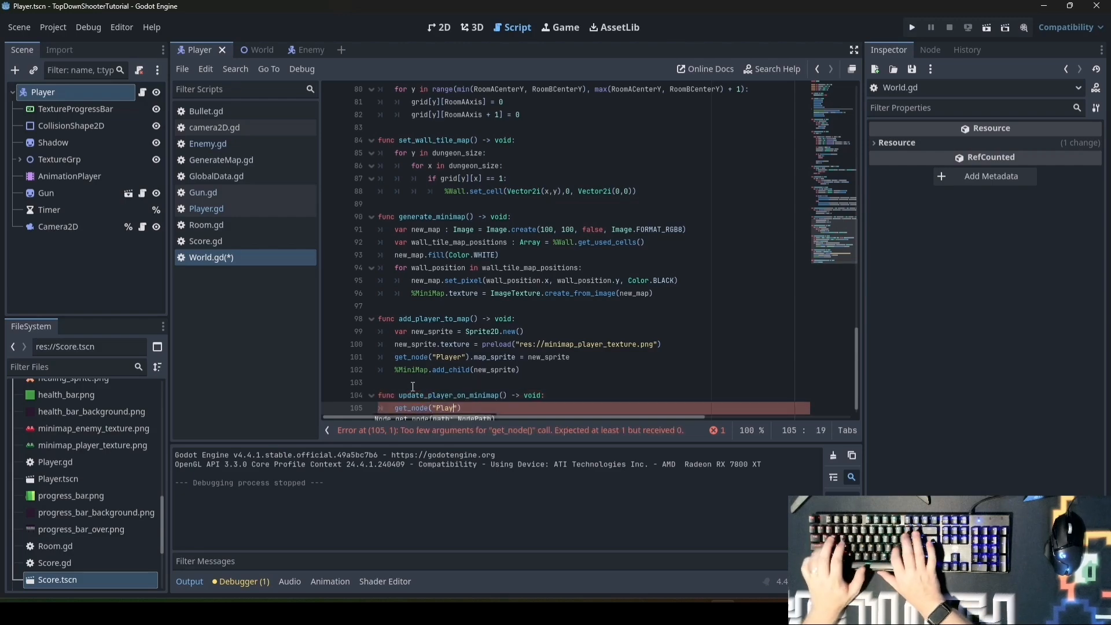
{"action": "type", "text": ".map_sprit"}
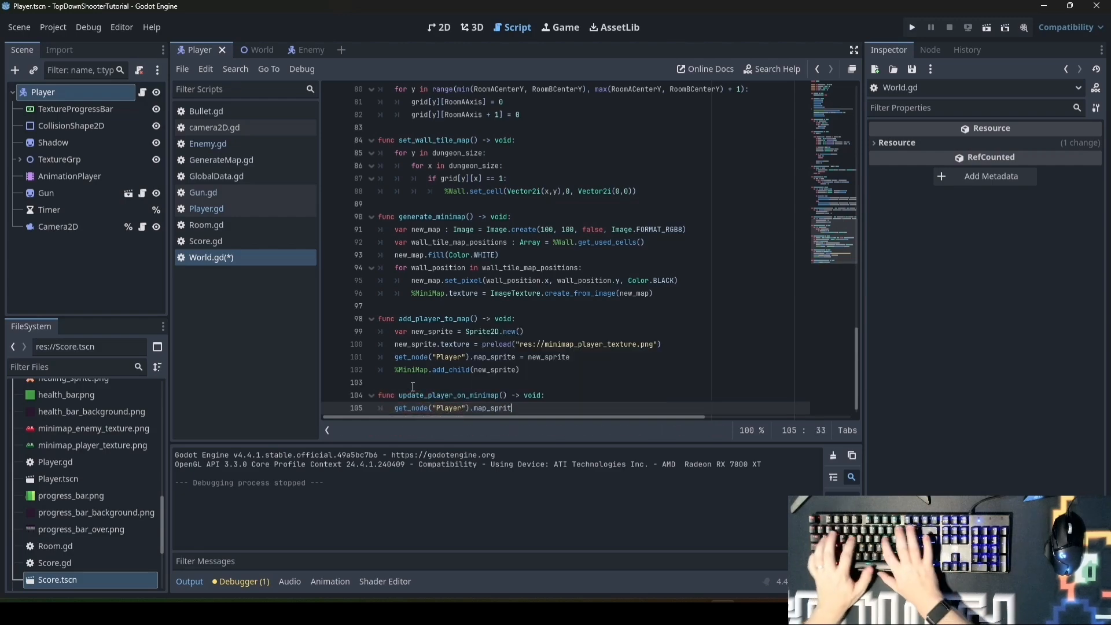
{"action": "type", "text": ".position"}
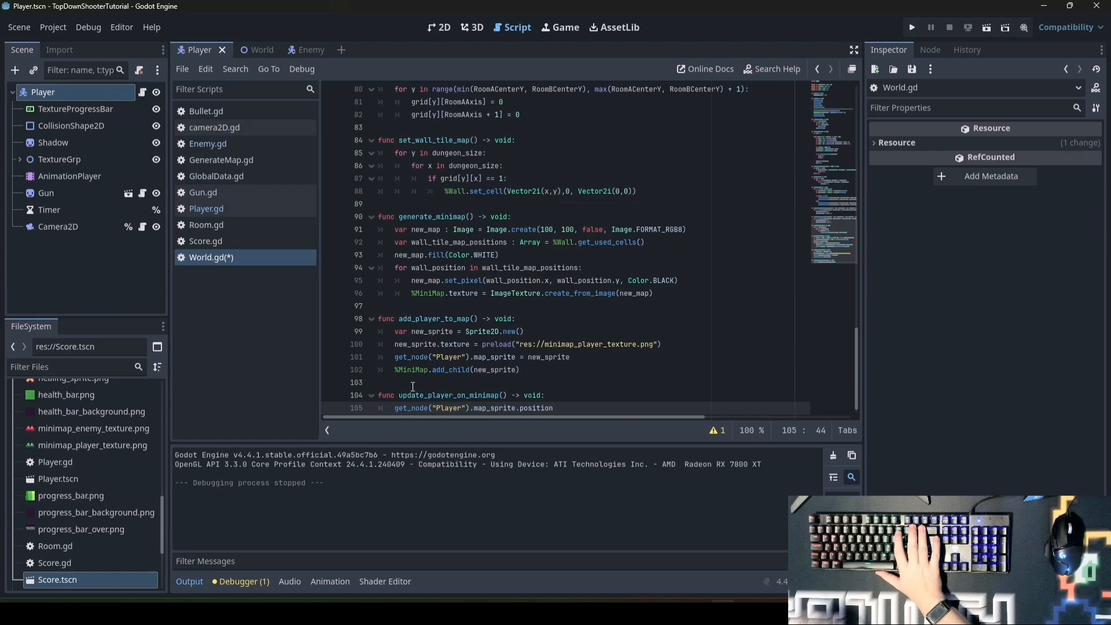
{"action": "type", "text": "="}
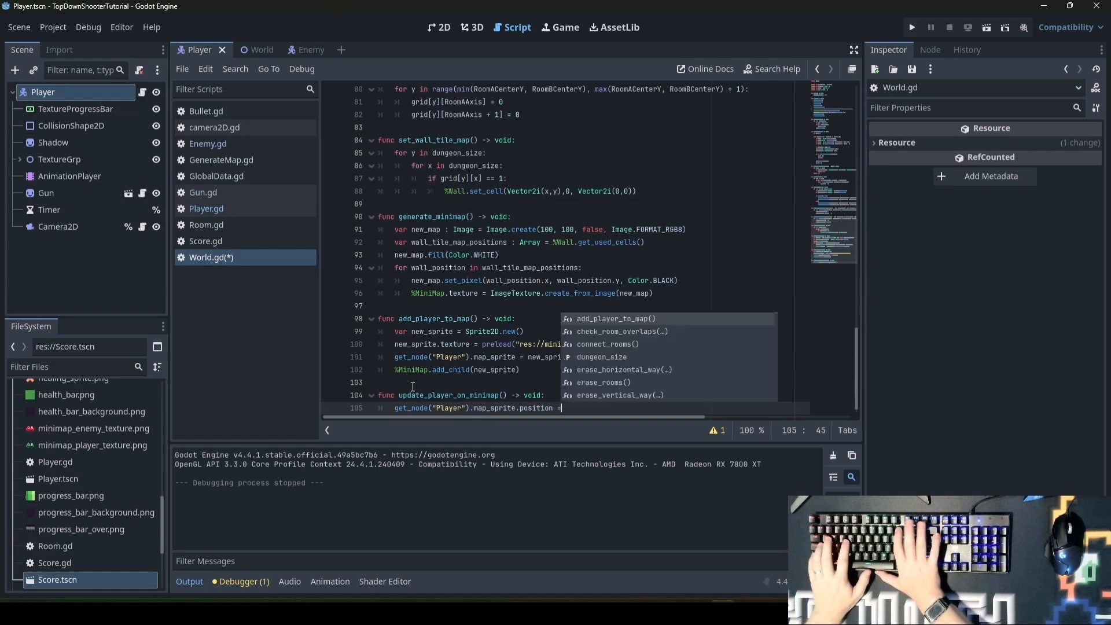
{"action": "type", "text": "GlobalData."}
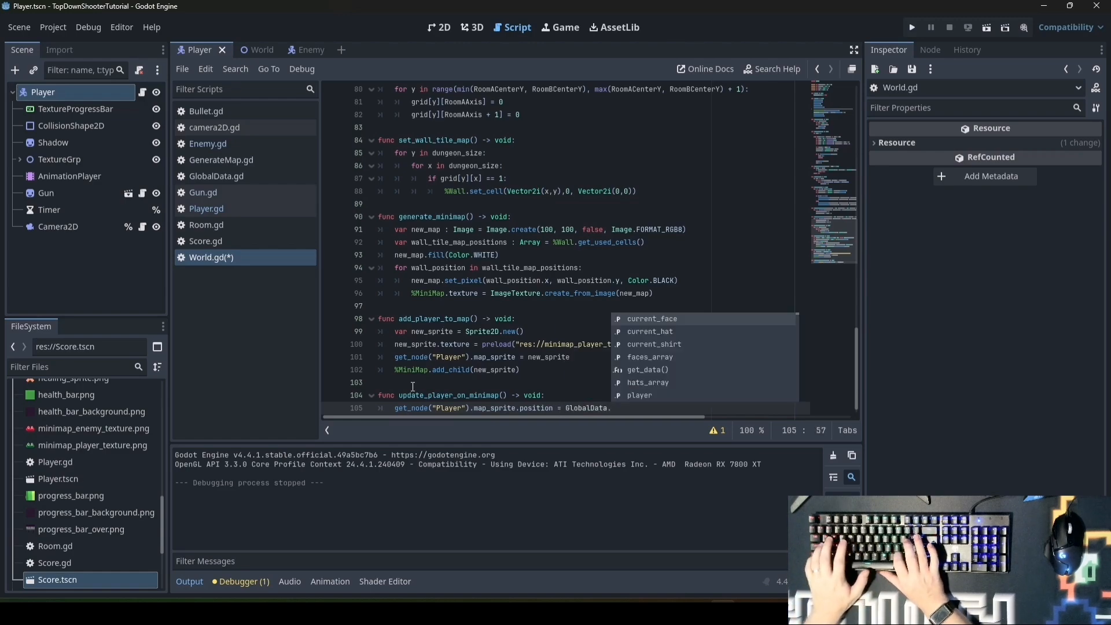
{"action": "type", "text": "player"}
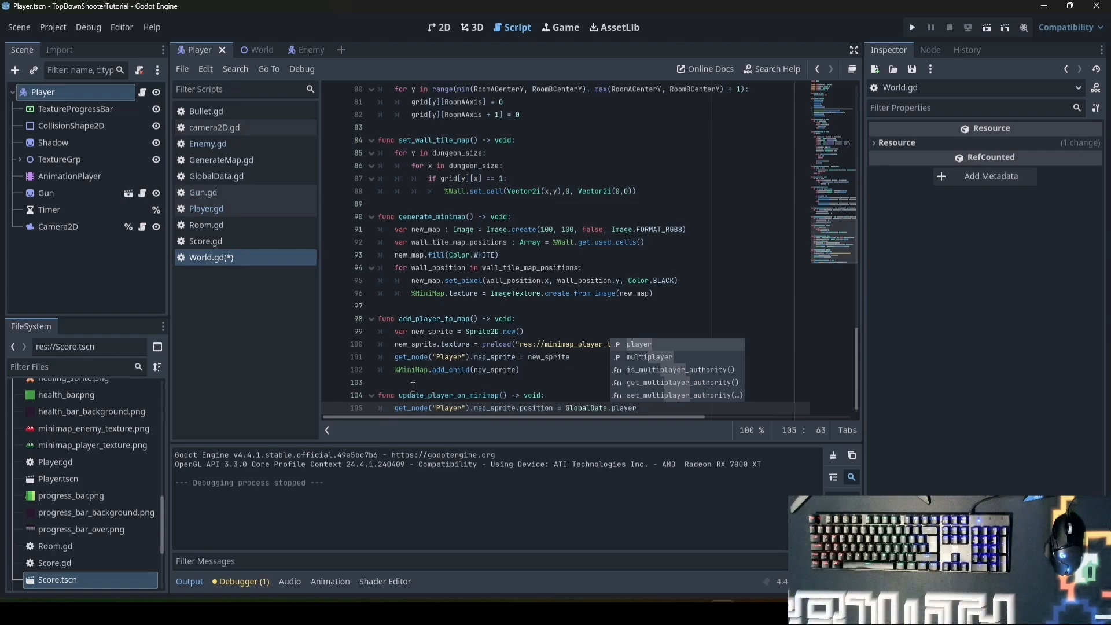
{"action": "key", "text": "Escape"}
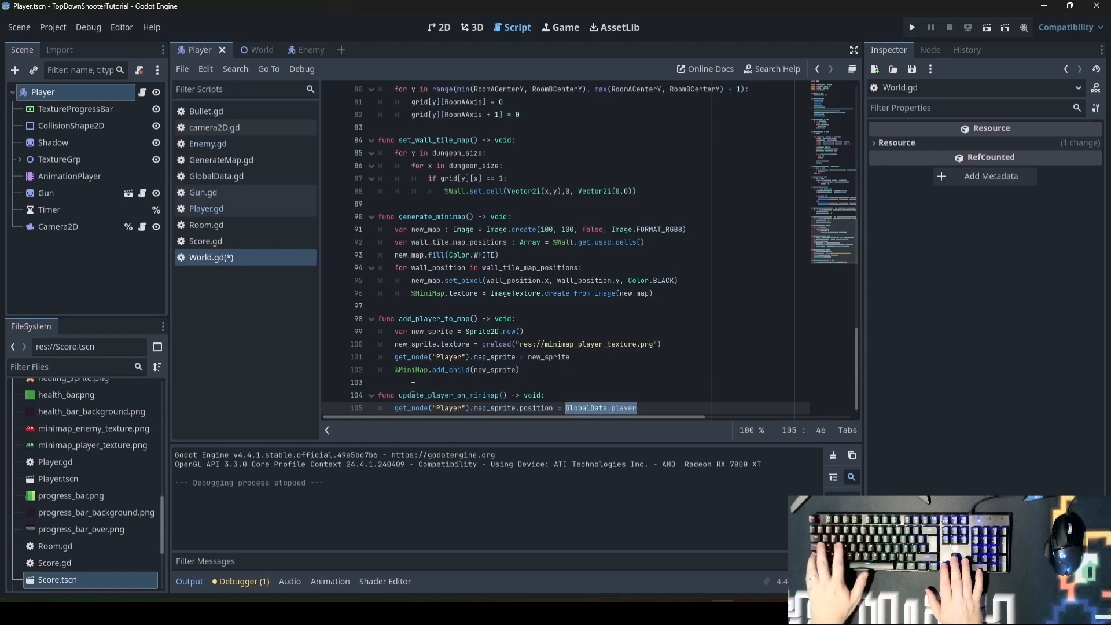
{"action": "type", "text": "get_node"}
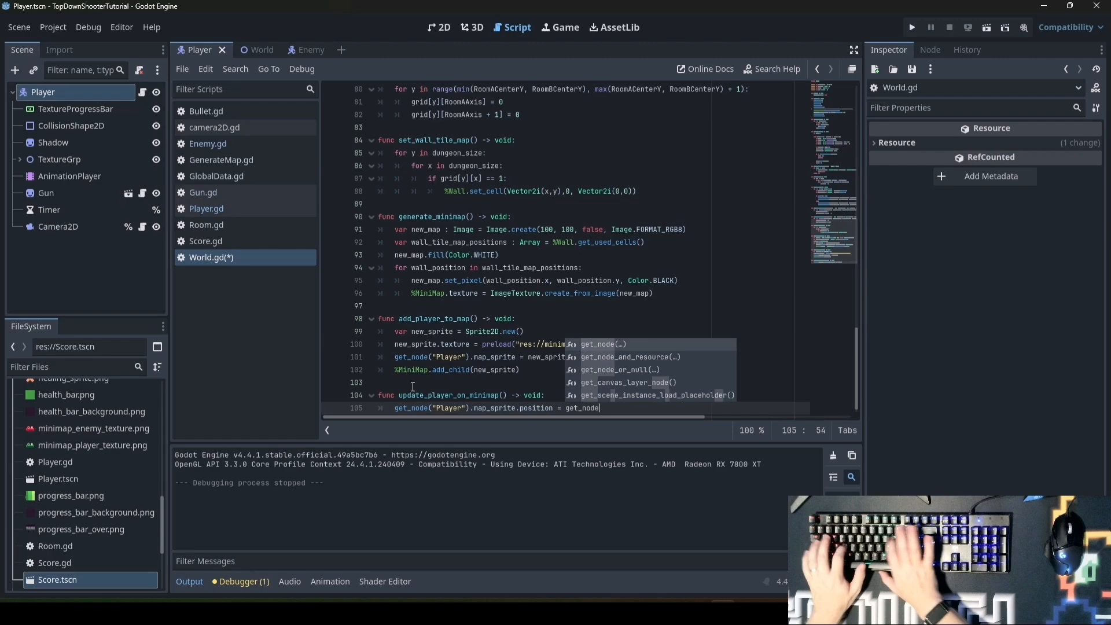
{"action": "type", "text": "(\"Player\").global_posi"}
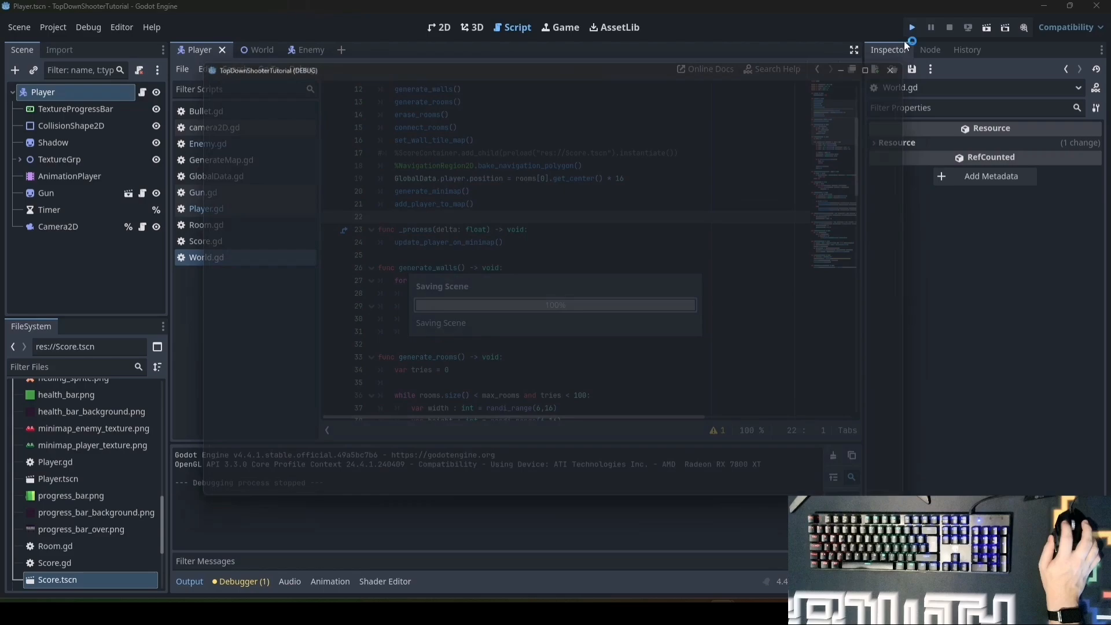
Stop the running game and add a new line below update_player_on_minimap
{"action": "left_click", "coordinate": [913, 27]}
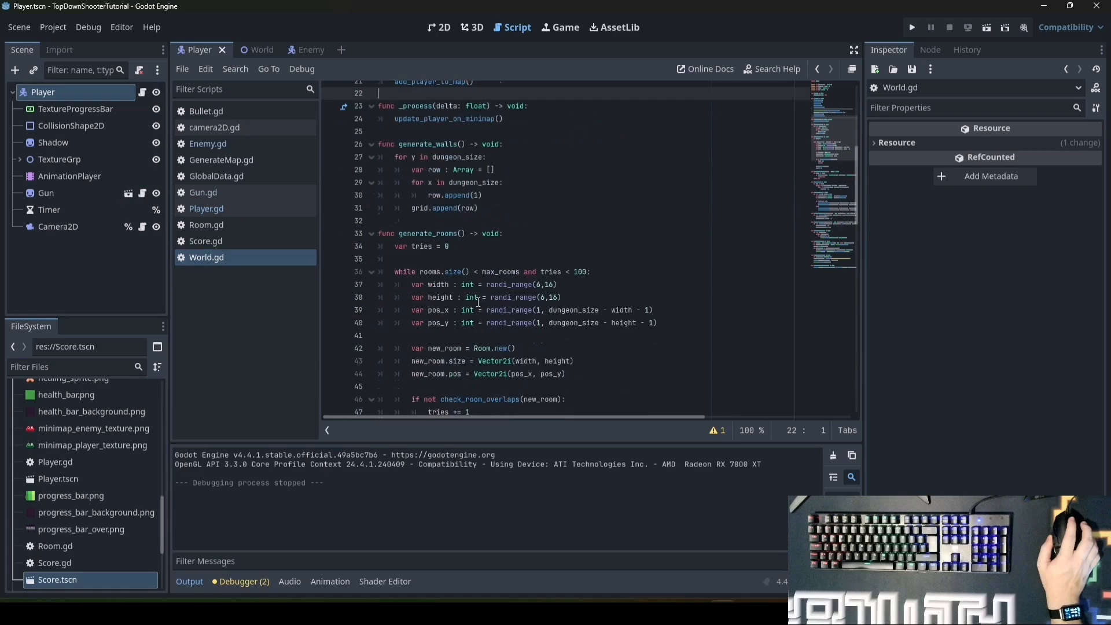
{"action": "scroll", "scroll_direction": "down", "scroll_amount": 3}
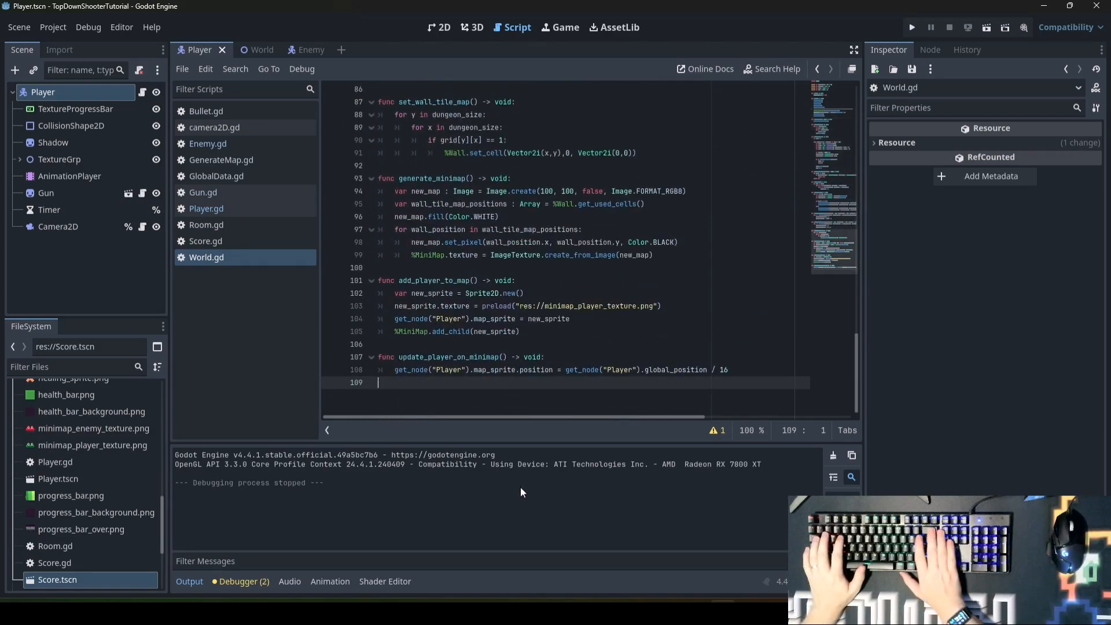
{"action": "key", "text": "enter"}
{"action": "type", "text": "func"}
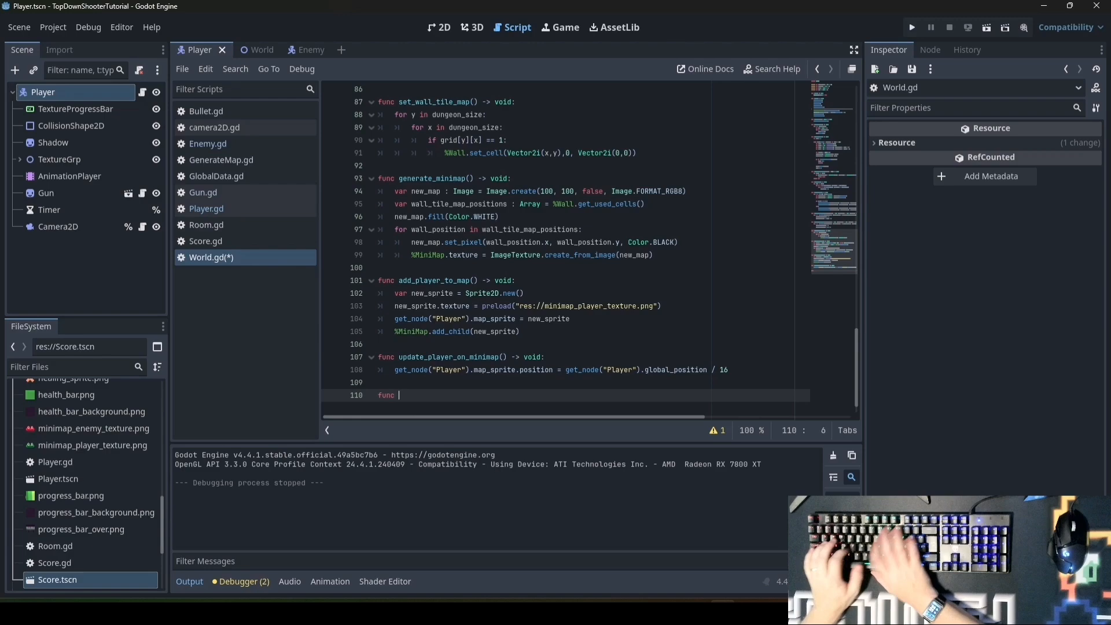
Write add_enemy_to_map, spawning a preloaded Enemy at the centre of each room after the first
{"action": "type", "text": "add_enemy_to_map() -> void:"}
{"action": "type", "text": "conti"}
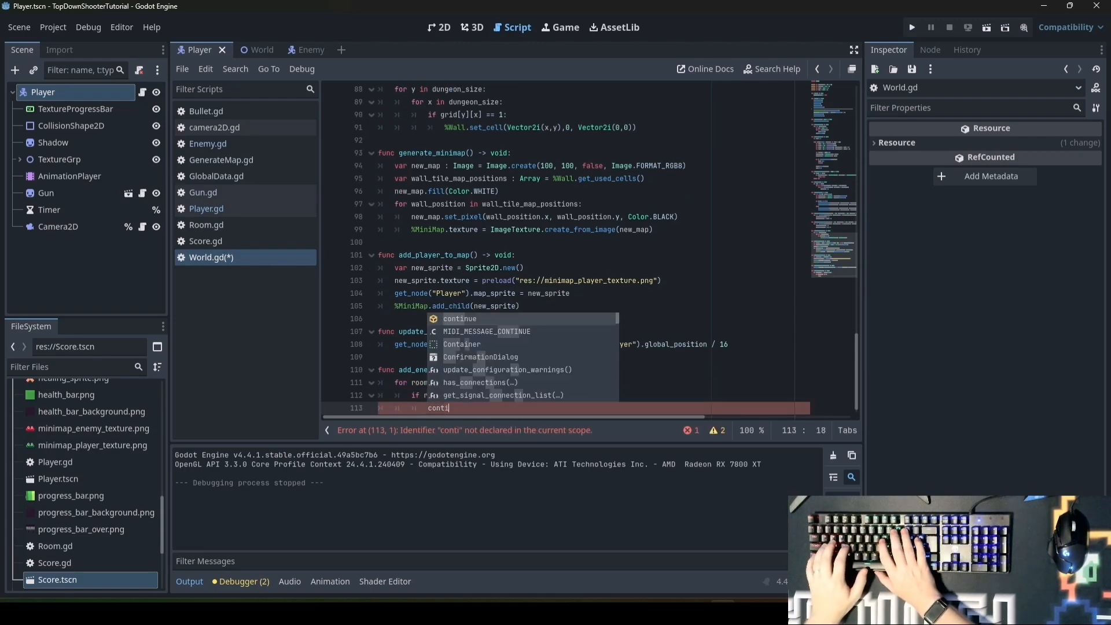
{"action": "type", "text": "nue"}
{"action": "type", "text": "var"}
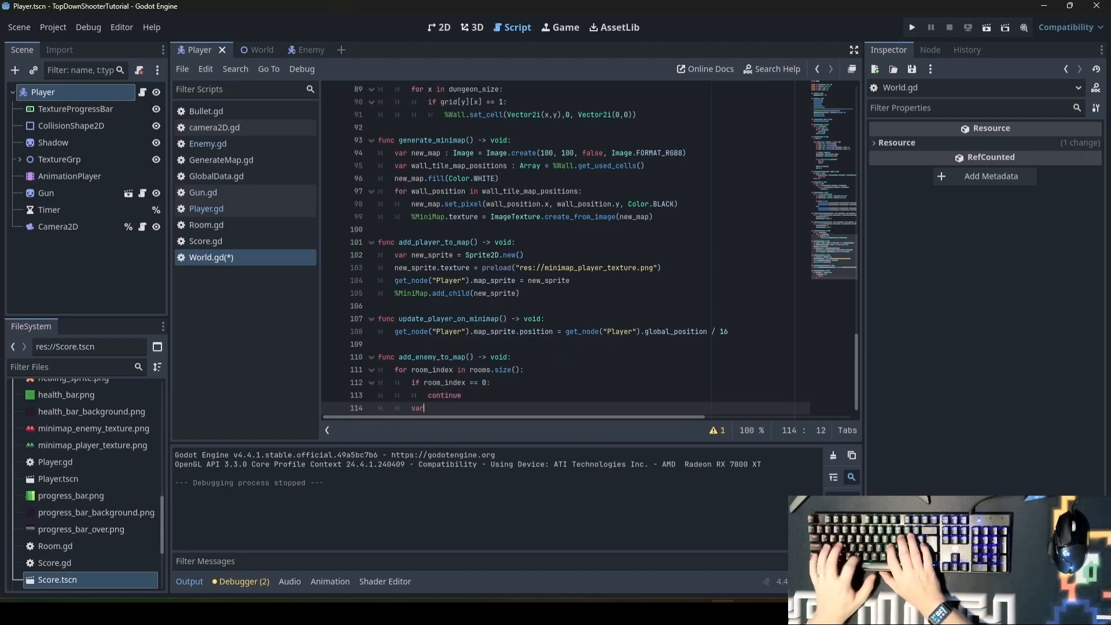
{"action": "type", "text": "new_enemy.posit"}
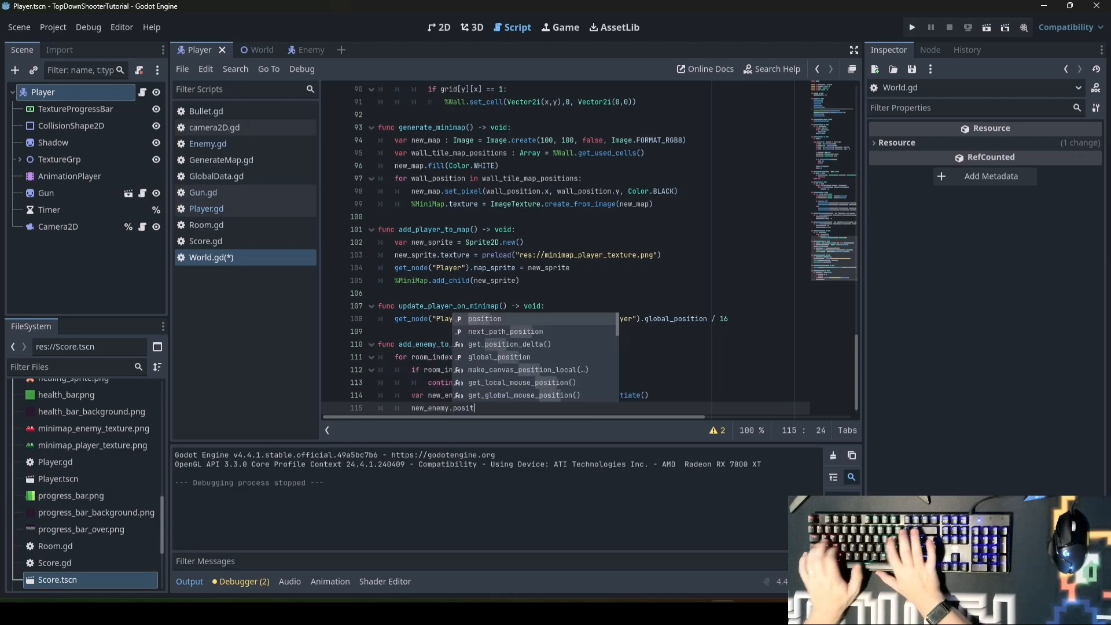
{"action": "type", "text": "rooms[room_index].get_center() * 16"}
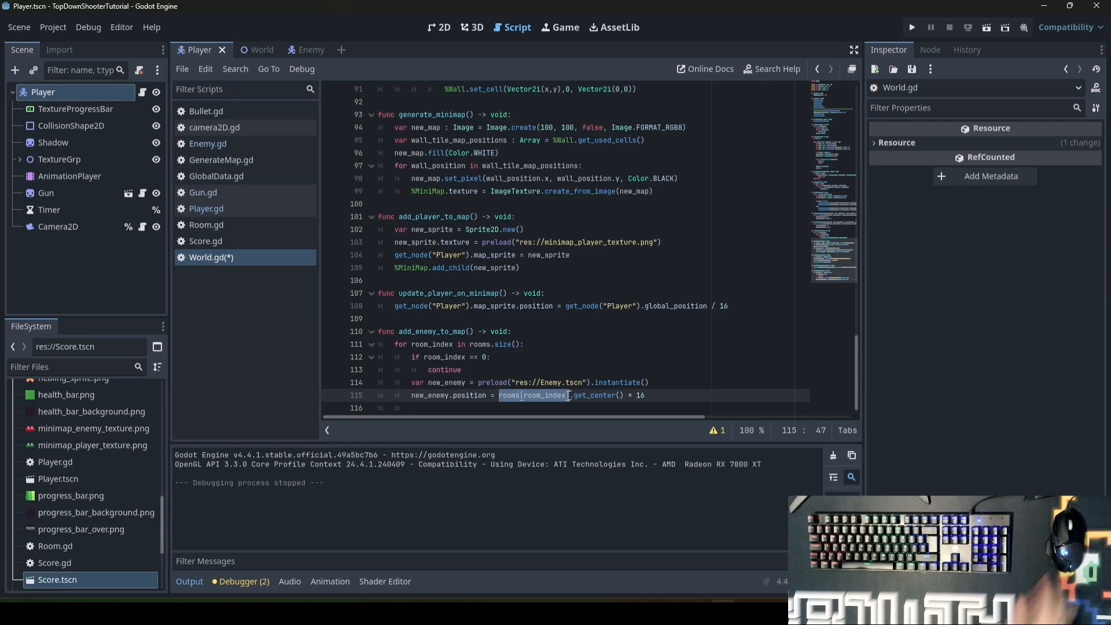
{"action": "left_click", "coordinate": [439, 28]}
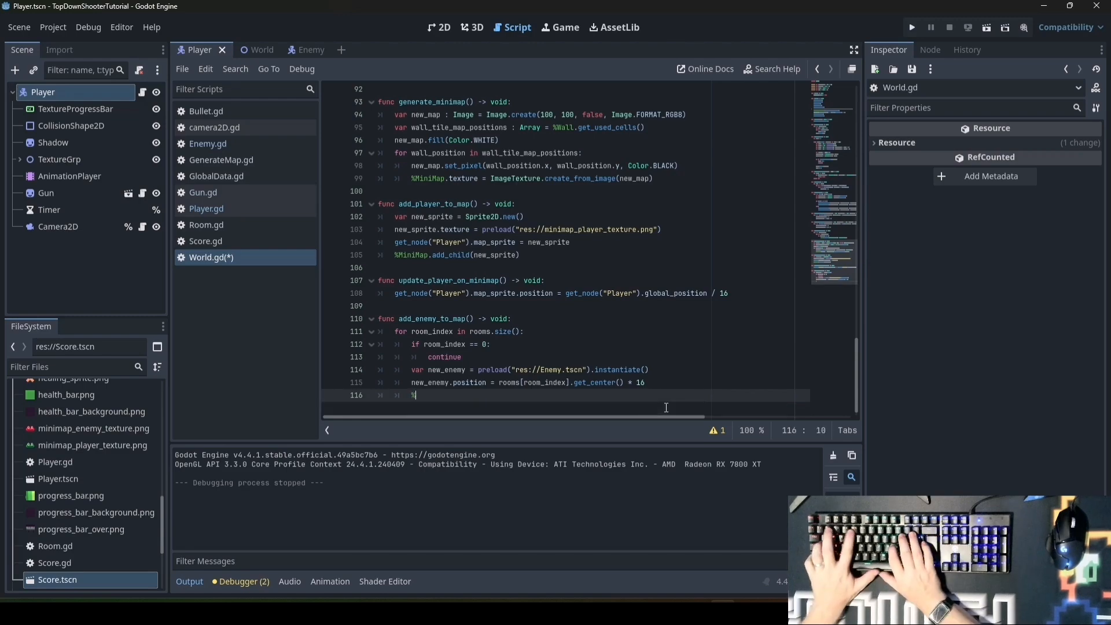
Add each enemy to %EnemyGrp and begin a new_sprite variable
{"action": "type", "text": "%EnemyGrp.add_child(new_enemy"}
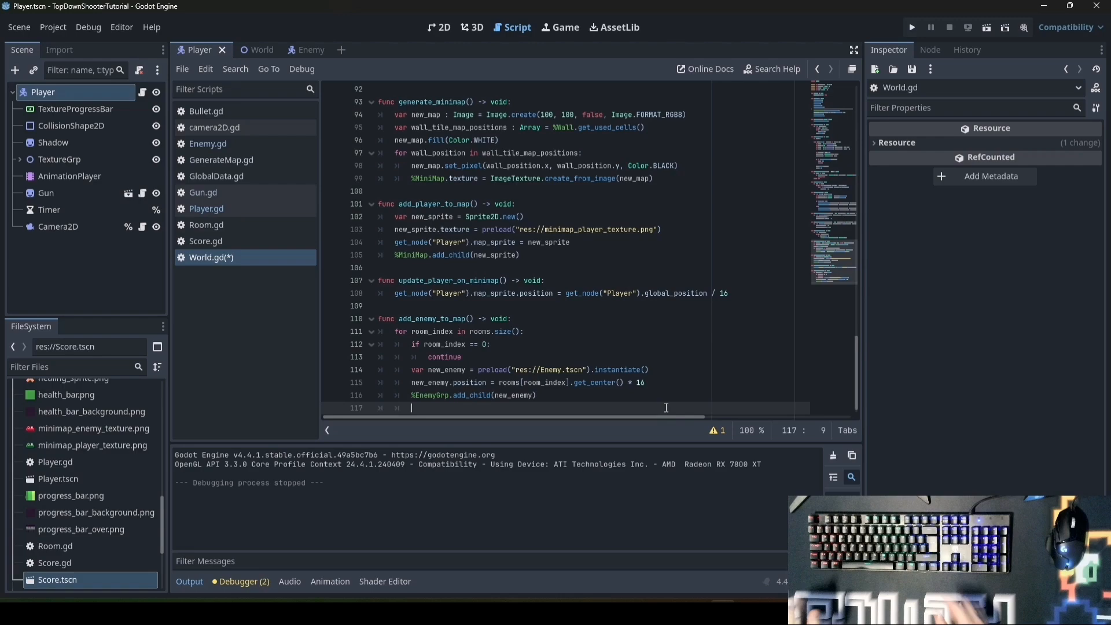
{"action": "type", "text": "var"}
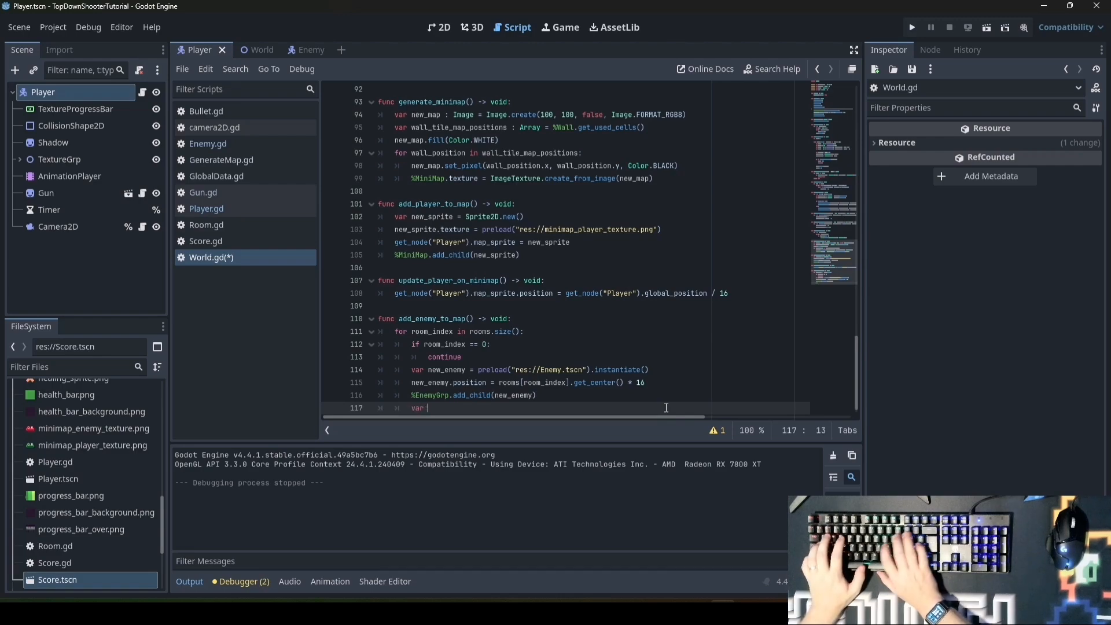
{"action": "type", "text": "new_sprite"}
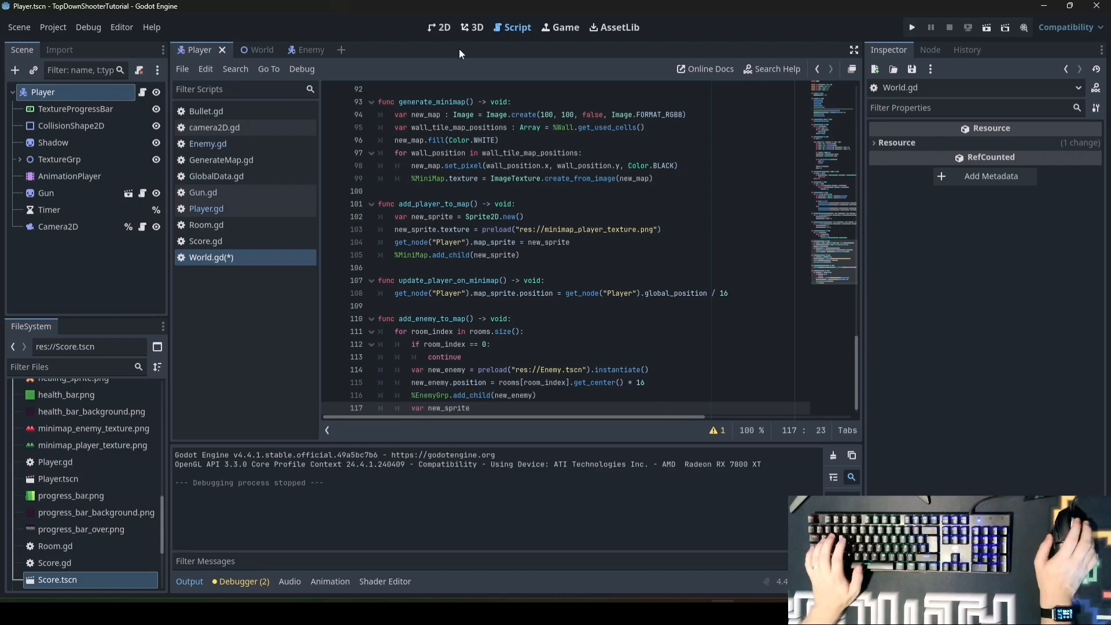
Copy the sprite lines with the enemy texture, write update_enemy_on_map (position / 16), open Player.gd
{"action": "left_click_drag", "start_coordinate": [394, 217], "coordinate": [520, 255]}
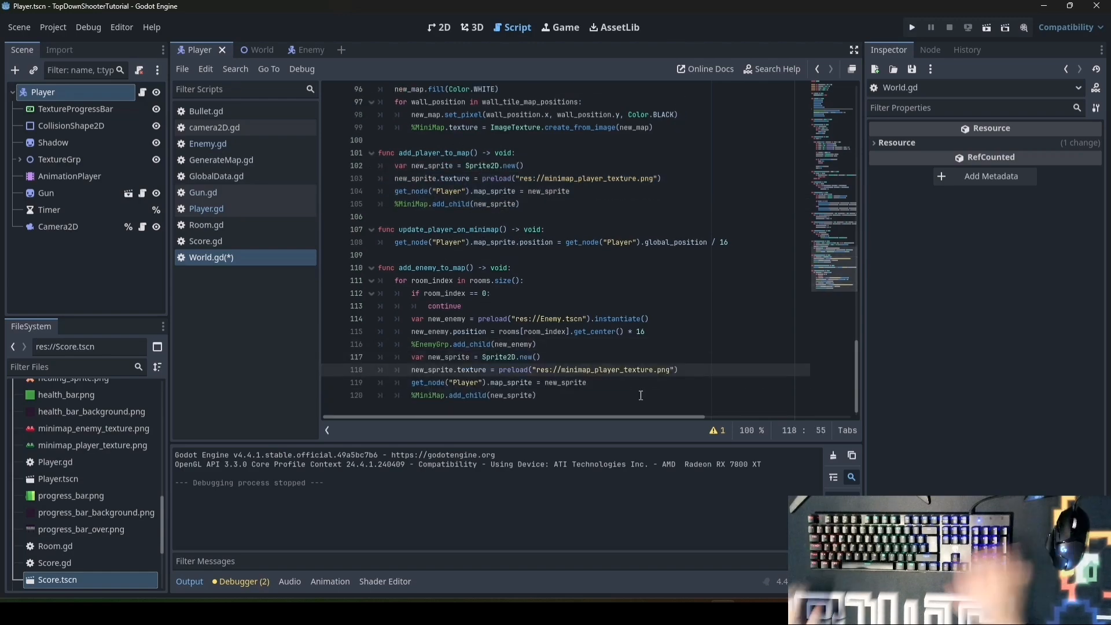
{"action": "double_click", "coordinate": [599, 369]}
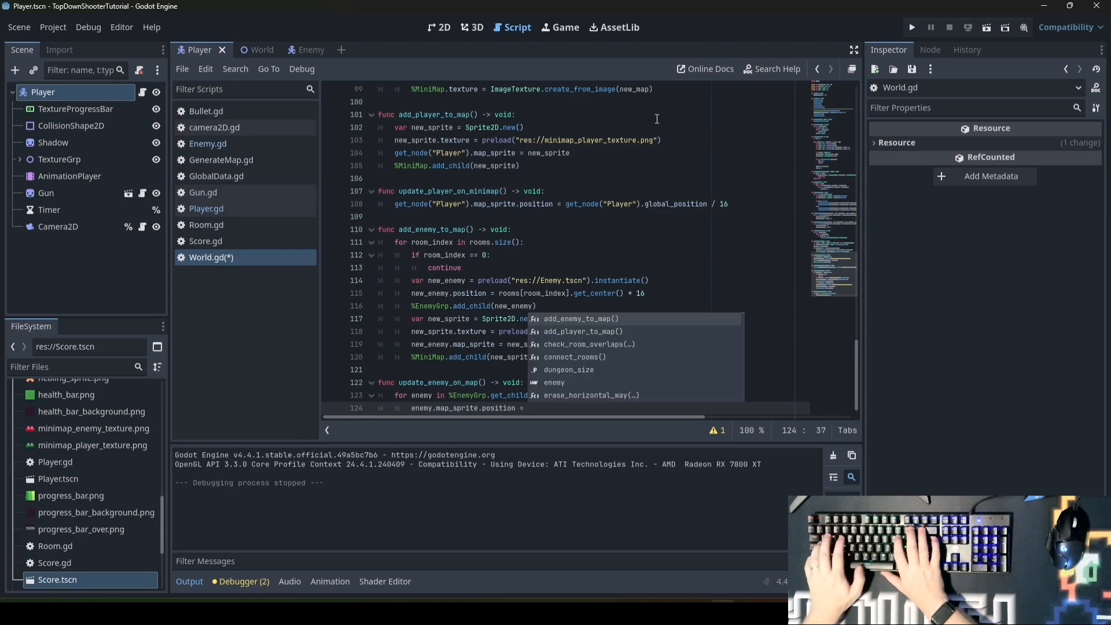
{"action": "type", "text": "enemy.global_p"}
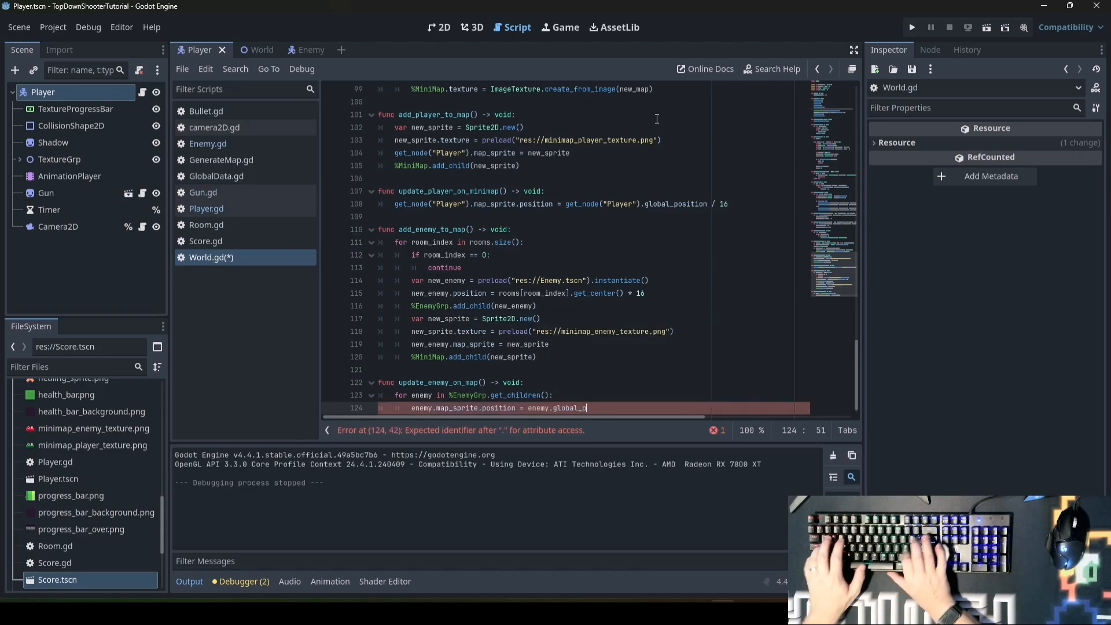
{"action": "type", "text": "osition / 16"}
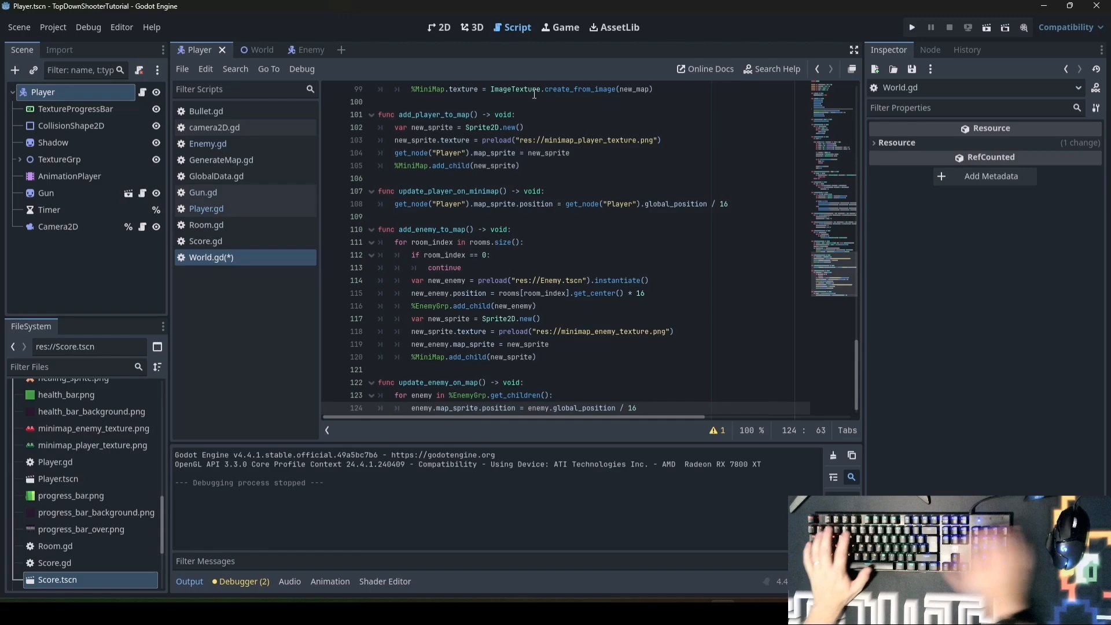
{"action": "double_click", "coordinate": [458, 408]}
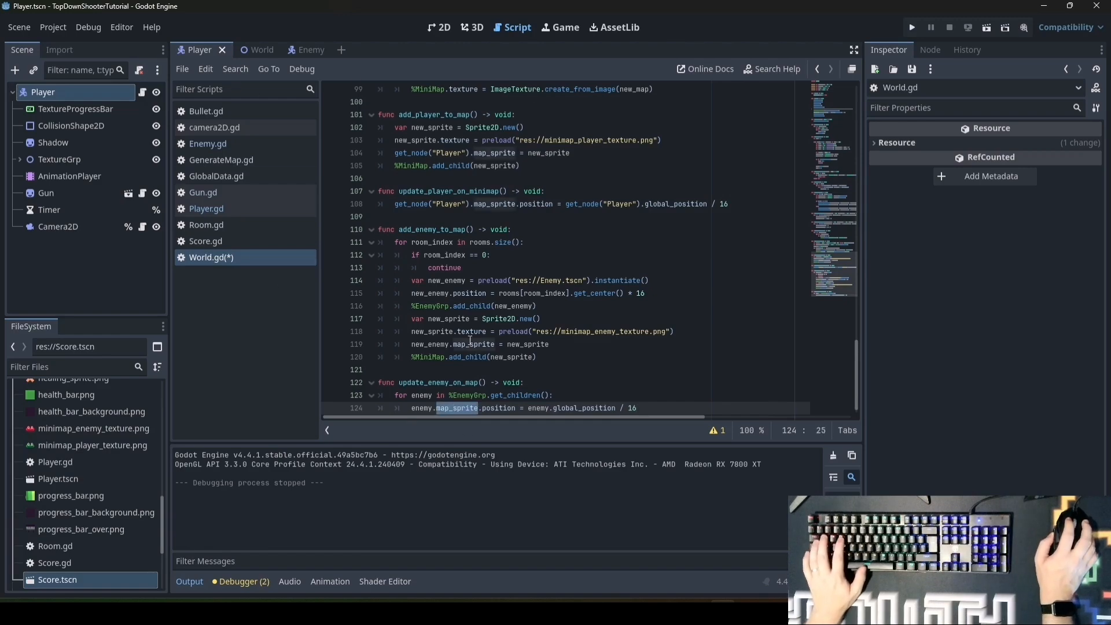
{"action": "left_click", "coordinate": [206, 209]}
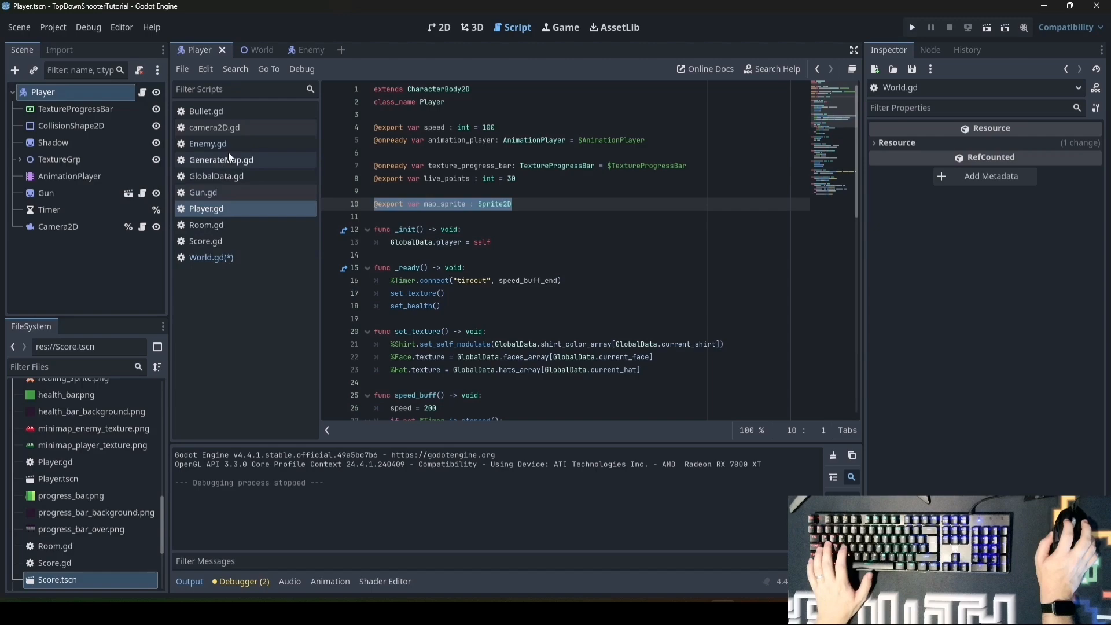
Test-run the game, close it, and select the add_enemy_to_map function name in World.gd
{"action": "left_click", "coordinate": [912, 27]}
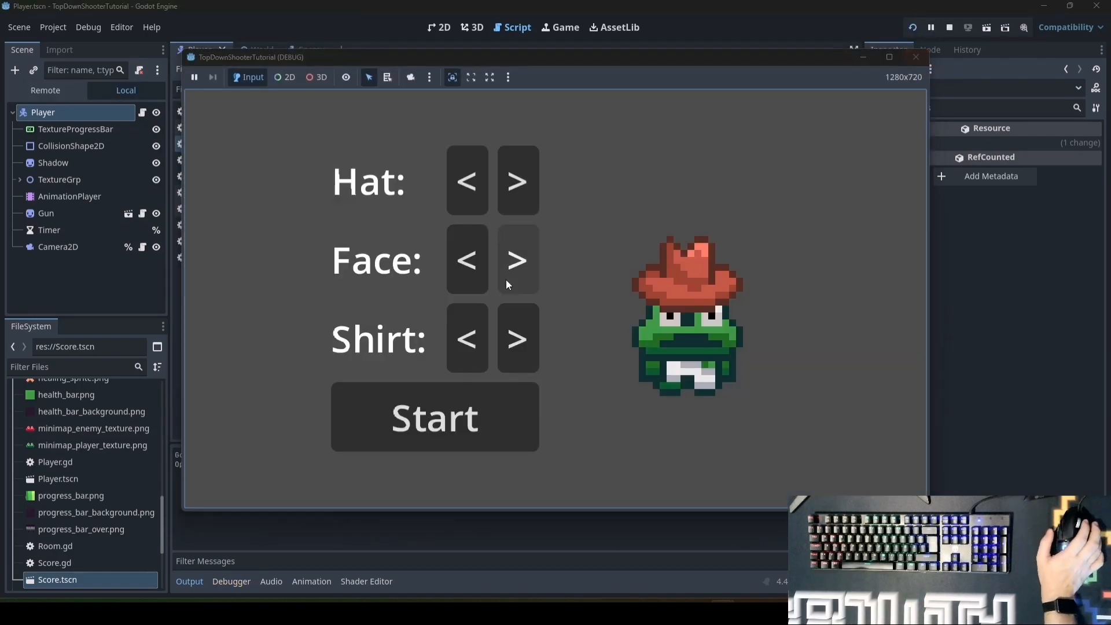
{"action": "left_click", "coordinate": [948, 28]}
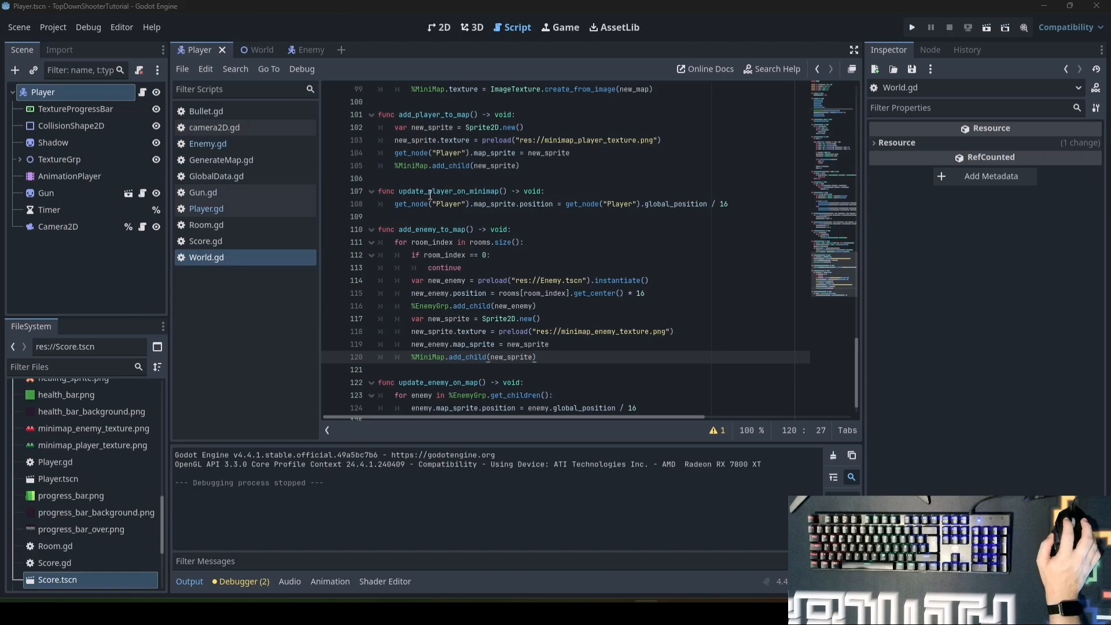
{"action": "double_click", "coordinate": [461, 229]}
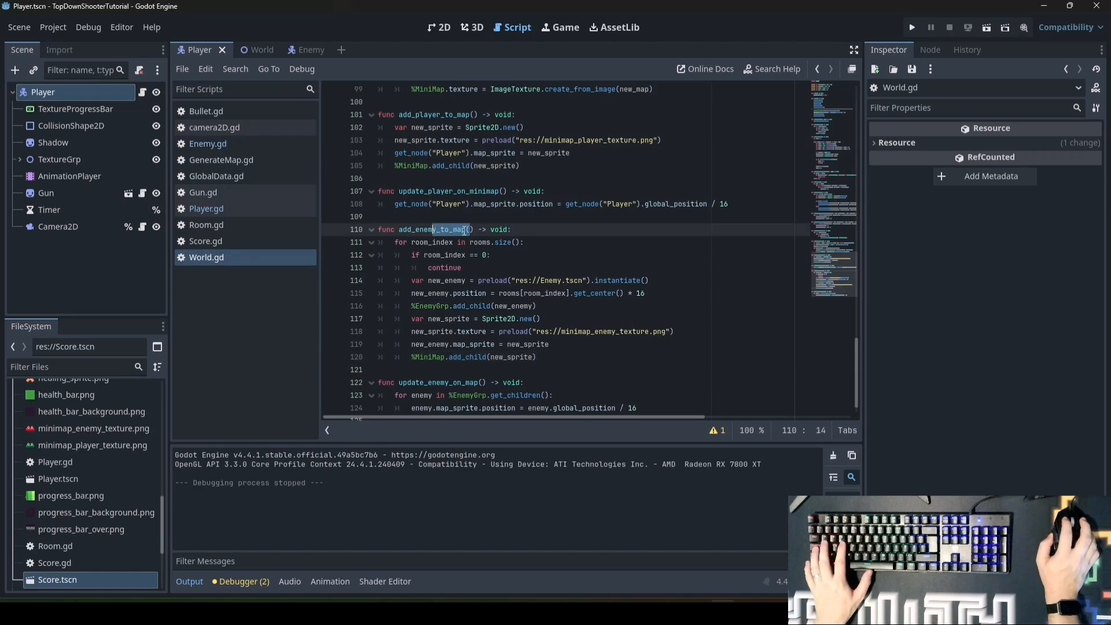
{"action": "double_click", "coordinate": [425, 229]}
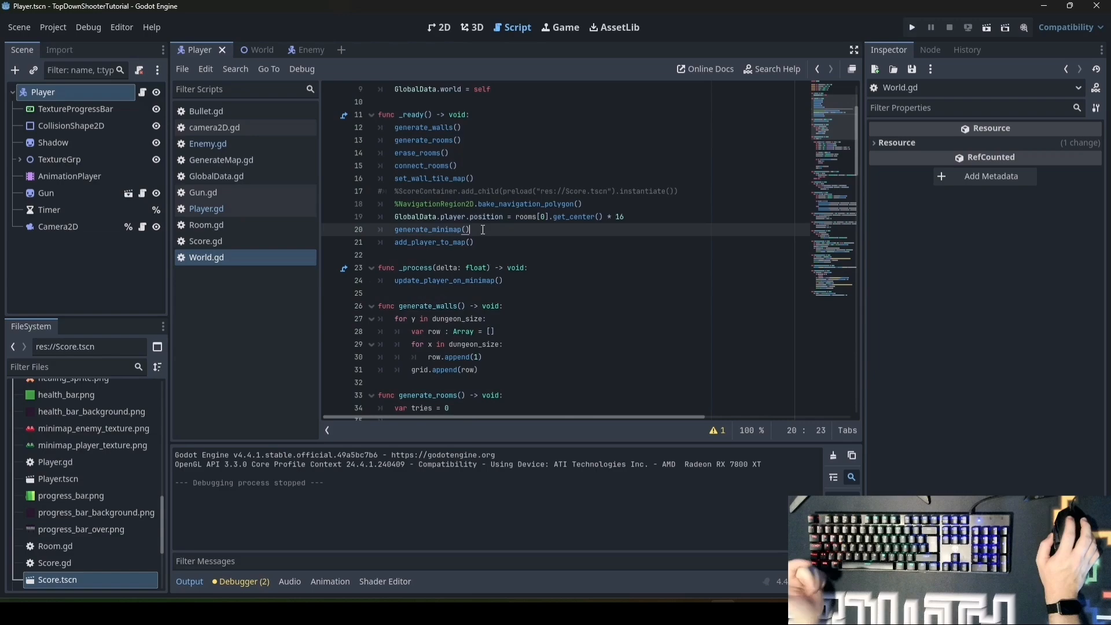
Call add_enemy_to_map() in _ready, use update_enemy_on_minimap() for enemies, and run the game
{"action": "type", "text": "add_enemy_to_map() -> void:"}
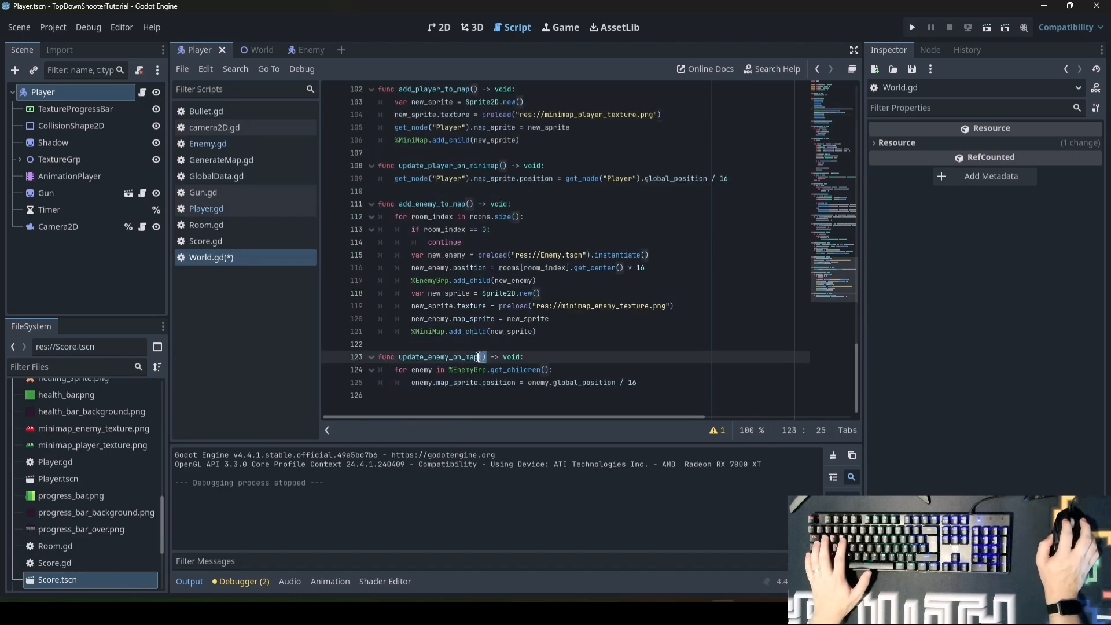
{"action": "double_click", "coordinate": [446, 357]}
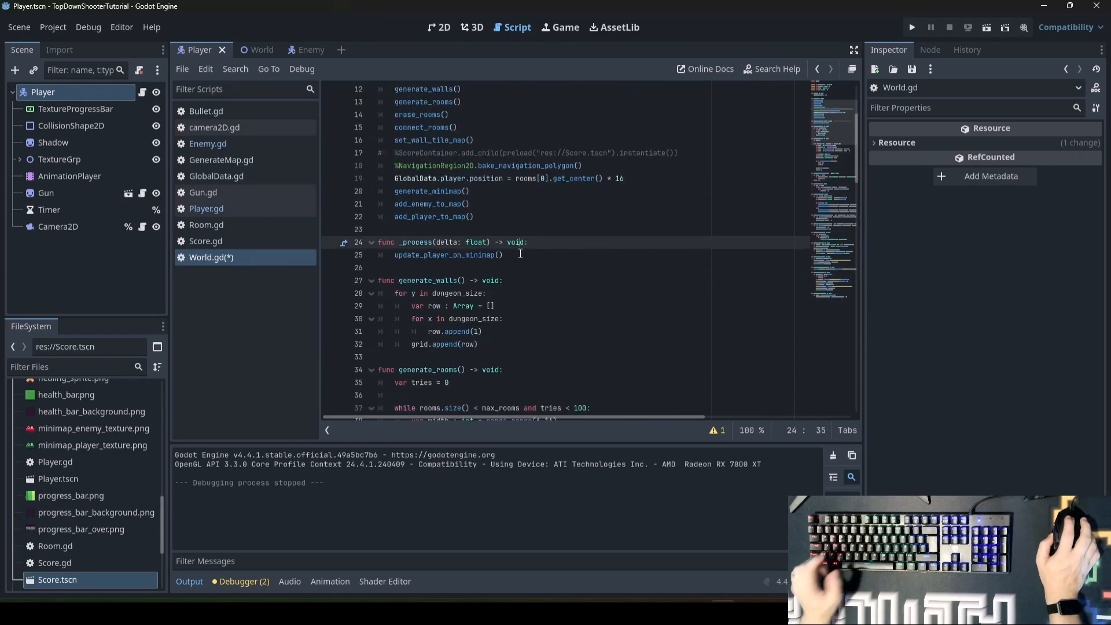
{"action": "type", "text": "update_enemy_on_minimap() -> void:"}
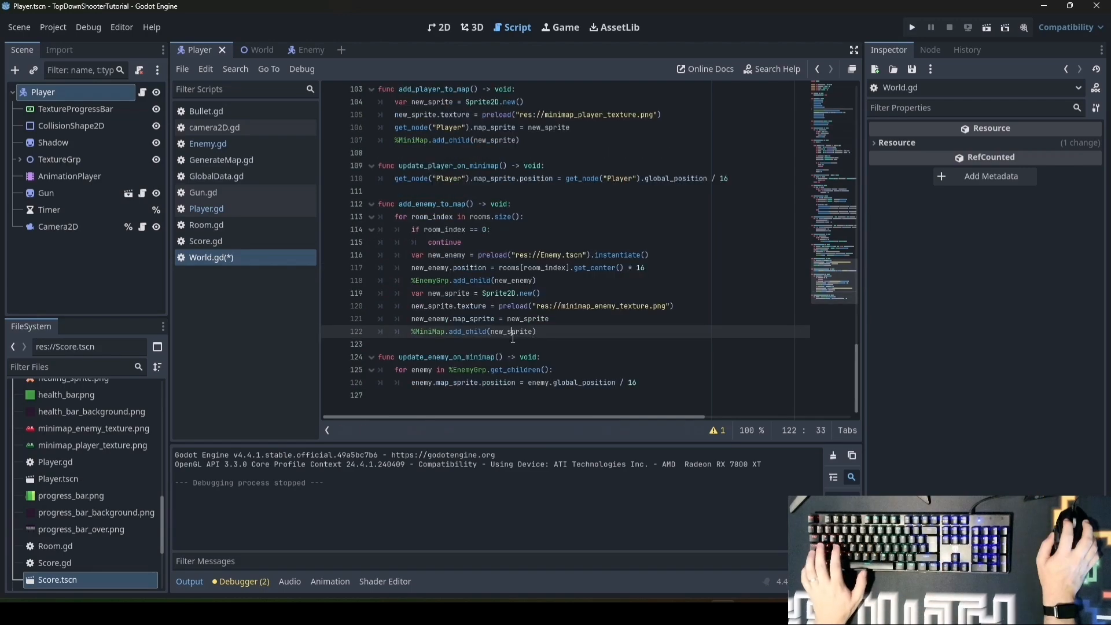
{"action": "left_click", "coordinate": [912, 28]}
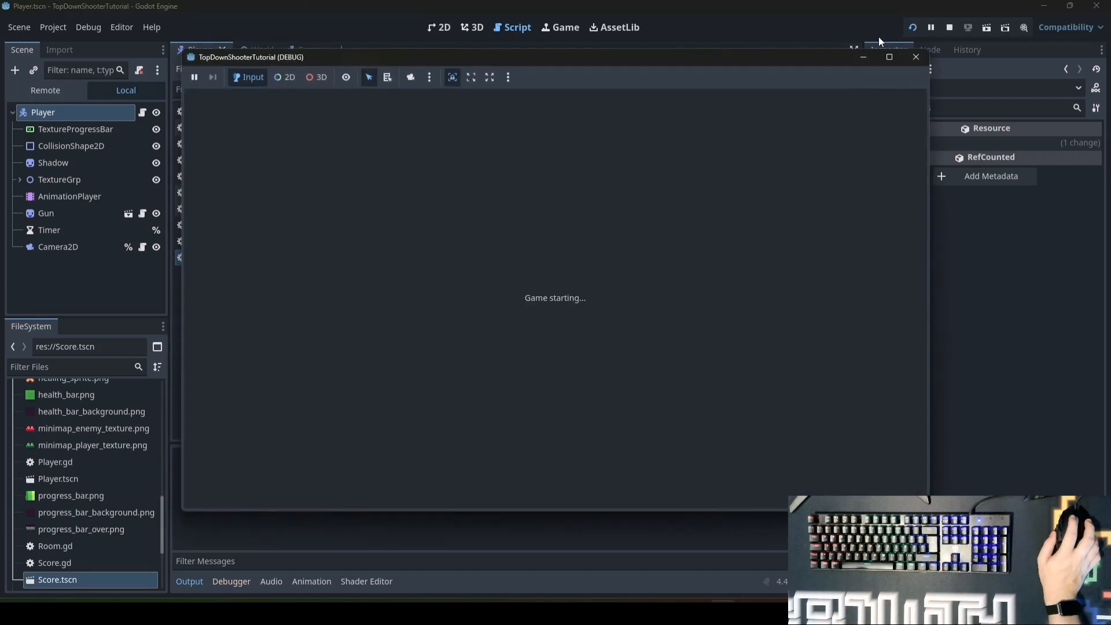